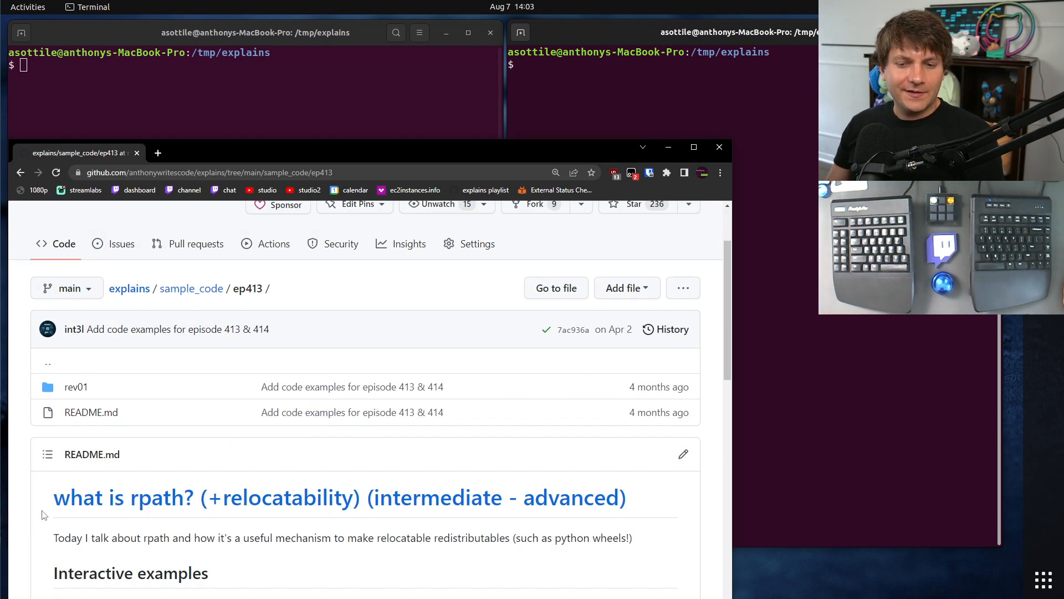
# - Browse to the ep413 rev01 folder on GitHub and view the t.c libsass example
pyautogui.doubleClick(116, 497)
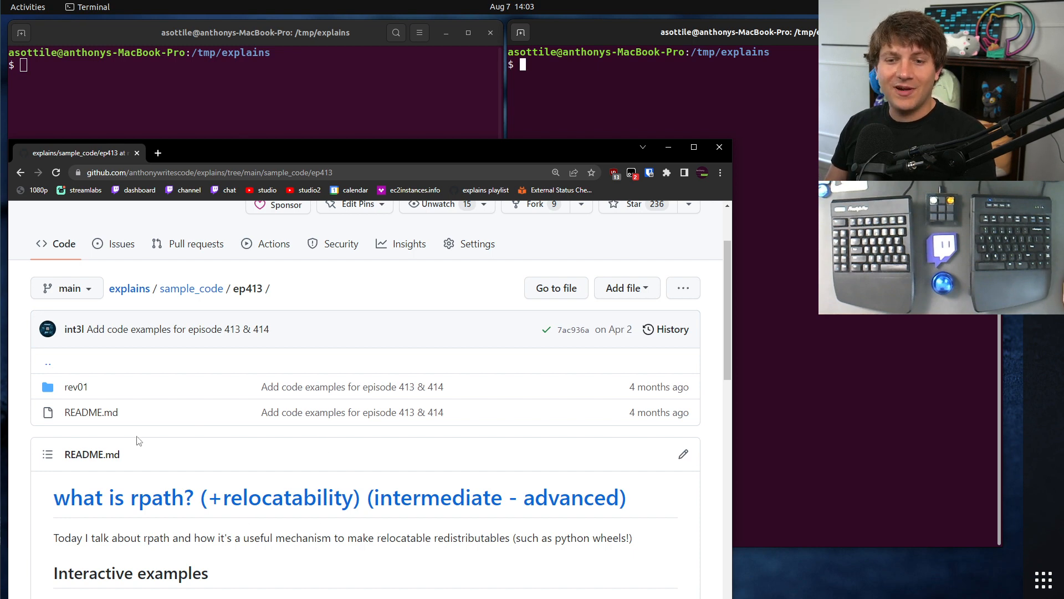
pyautogui.click(76, 386)
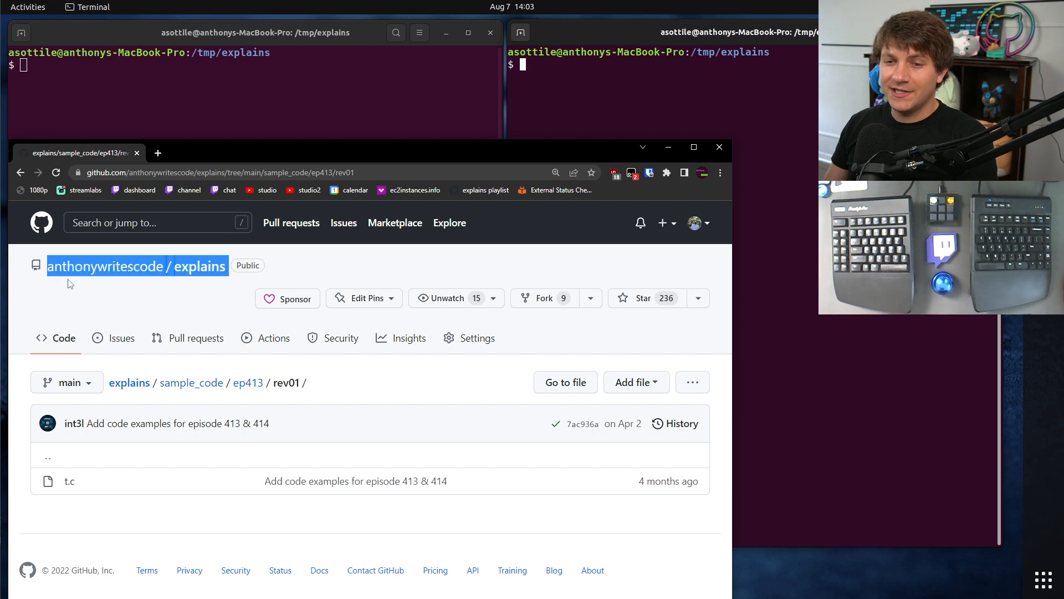
pyautogui.click(78, 505)
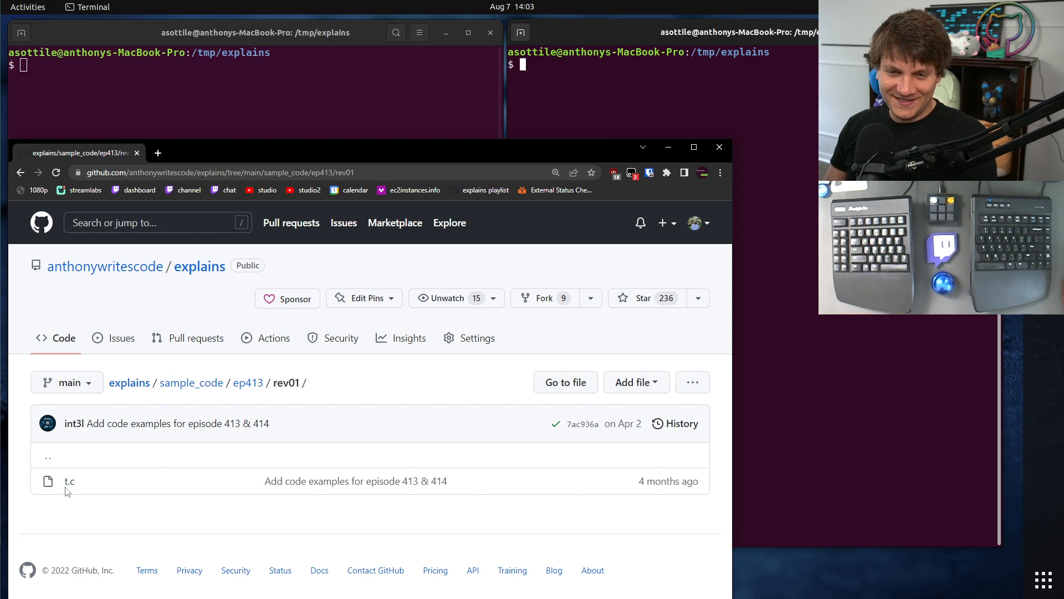
pyautogui.click(69, 481)
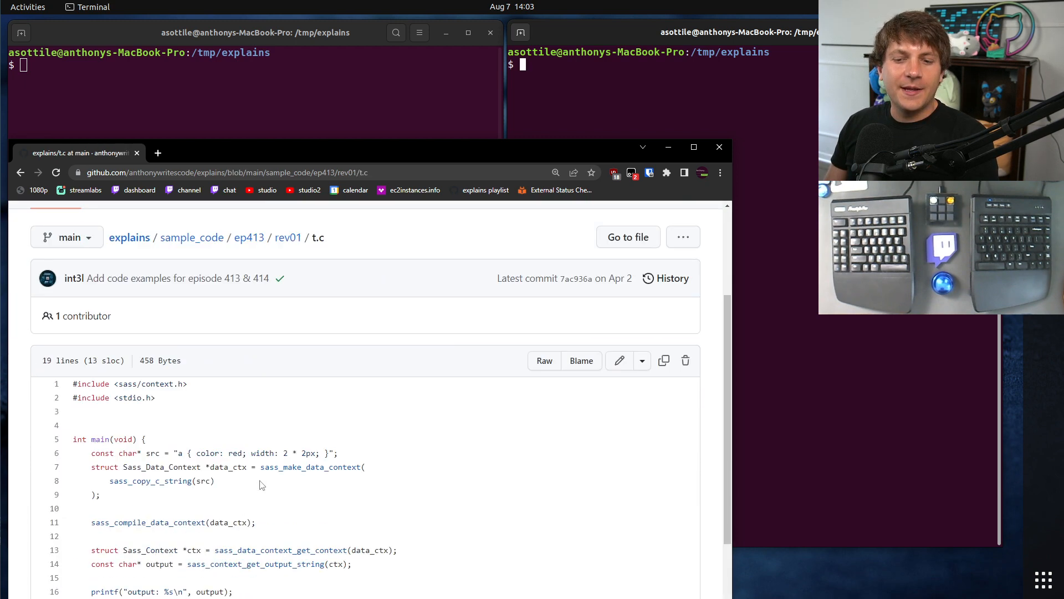
pyautogui.click(543, 361)
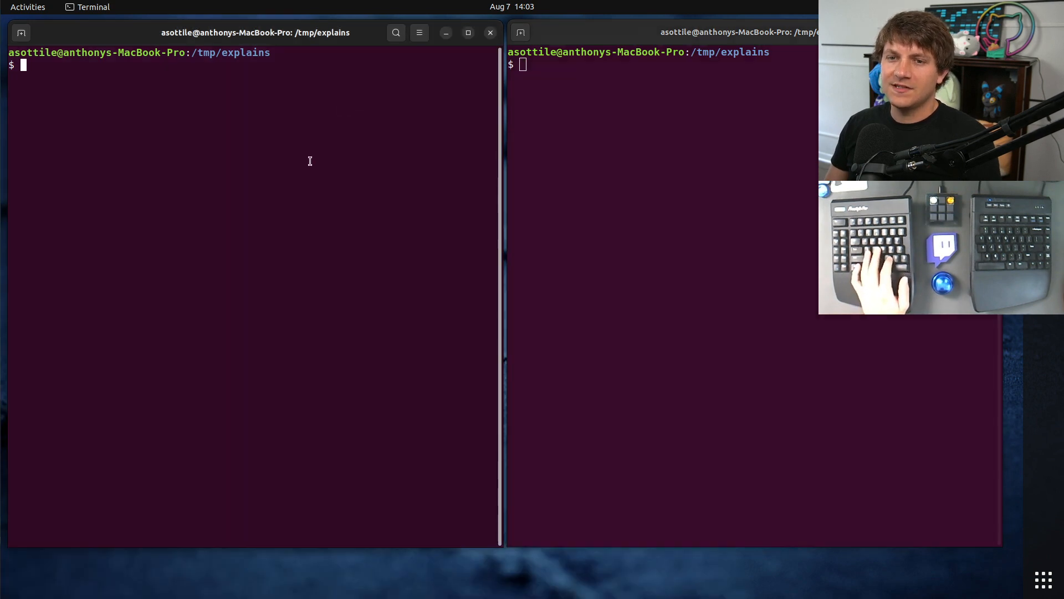
# - Download rev01 t.c (458 bytes) into /tmp/explains with curl from raw.githubusercontent.com
pyautogui.write('babi t.c')
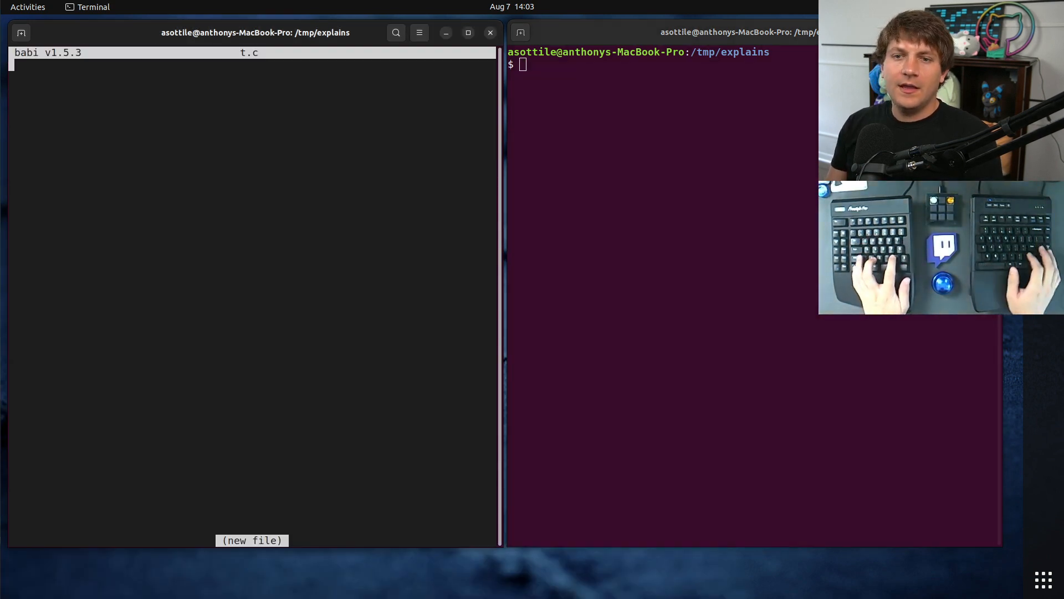
pyautogui.write('«code/ep413/rev01/t.c')
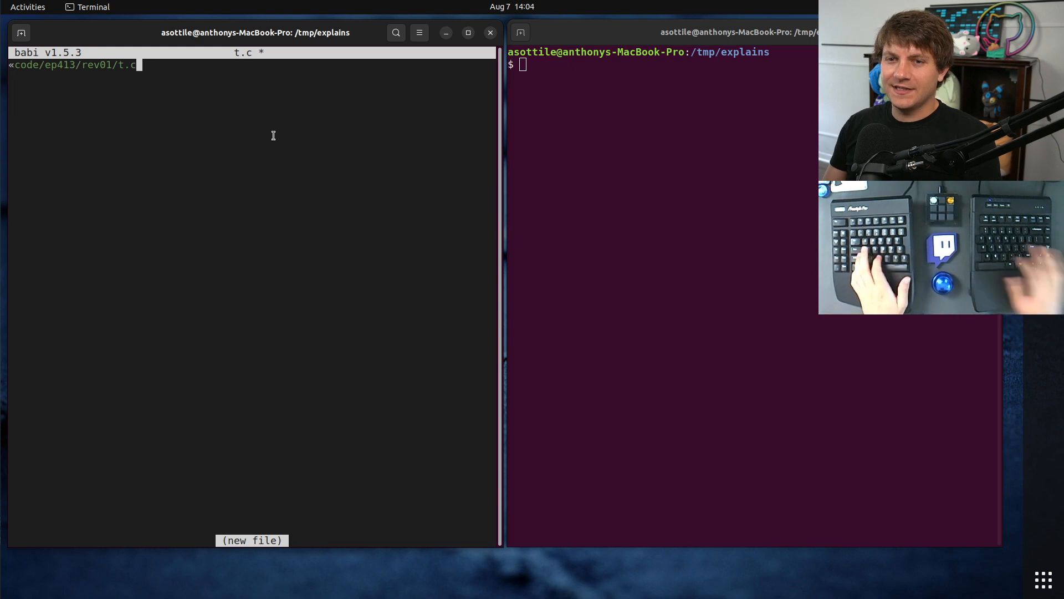
pyautogui.write('curl -i')
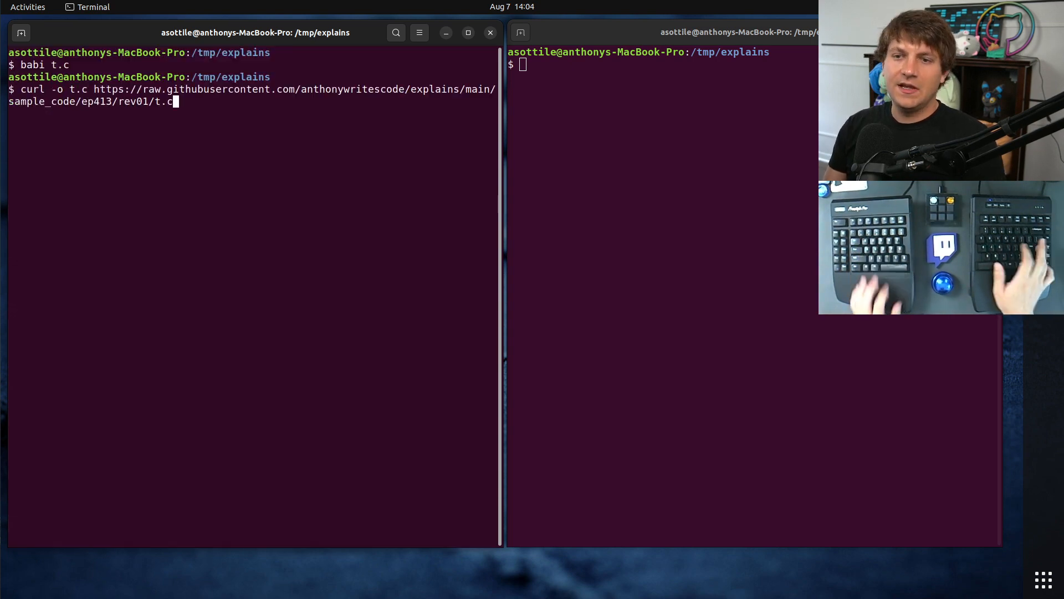
pyautogui.press('Return')
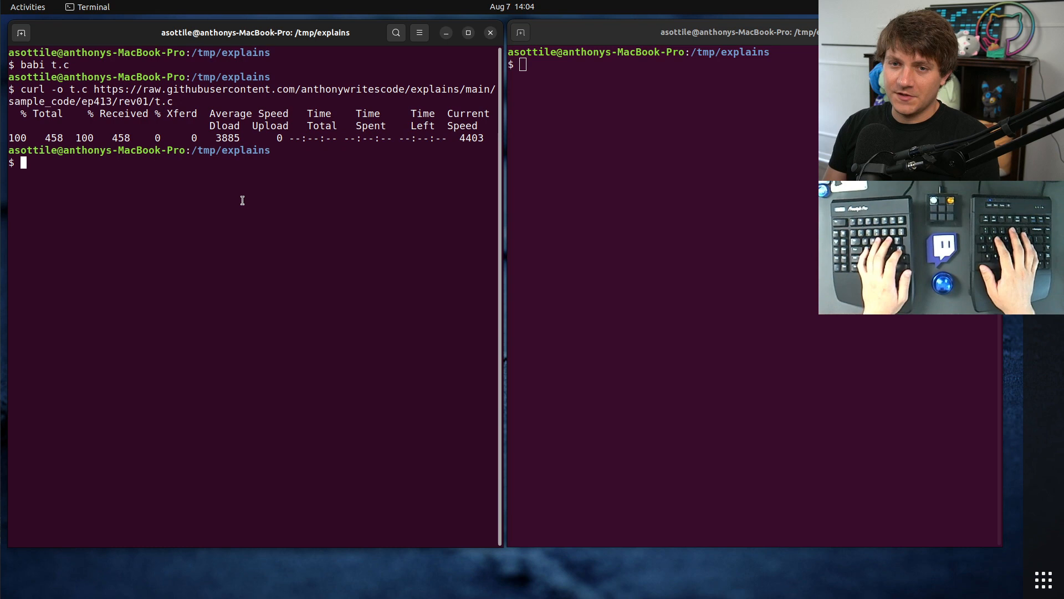
# - Show uname -a (Darwin 21.6.0, arm64) and review t.c in babi without saving
pyautogui.write('uname -a')
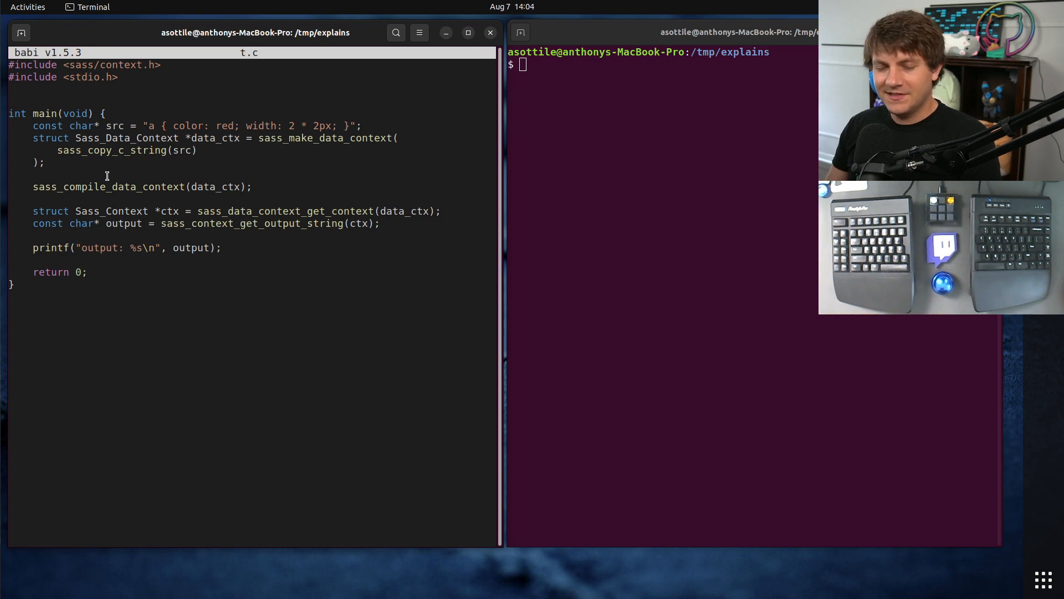
pyautogui.doubleClick(83, 65)
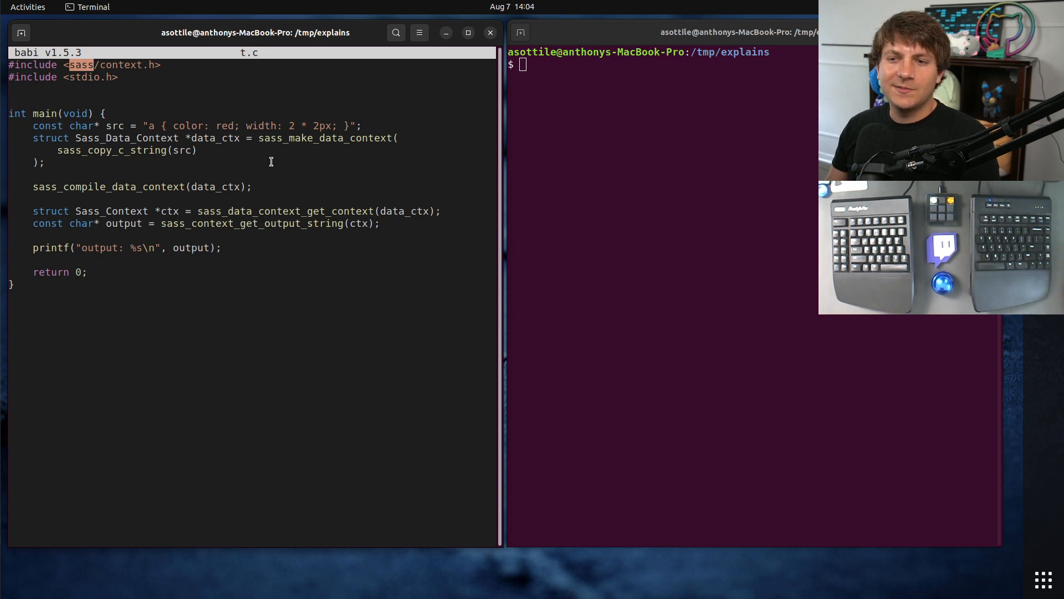
pyautogui.moveTo(42, 138); pyautogui.dragTo(306, 223)
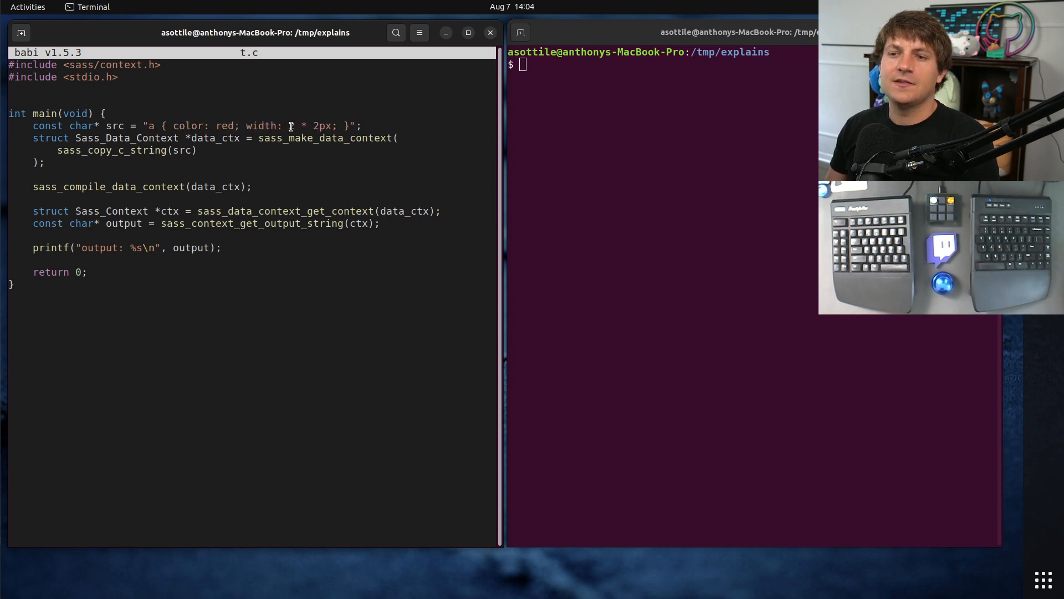
pyautogui.write('2')
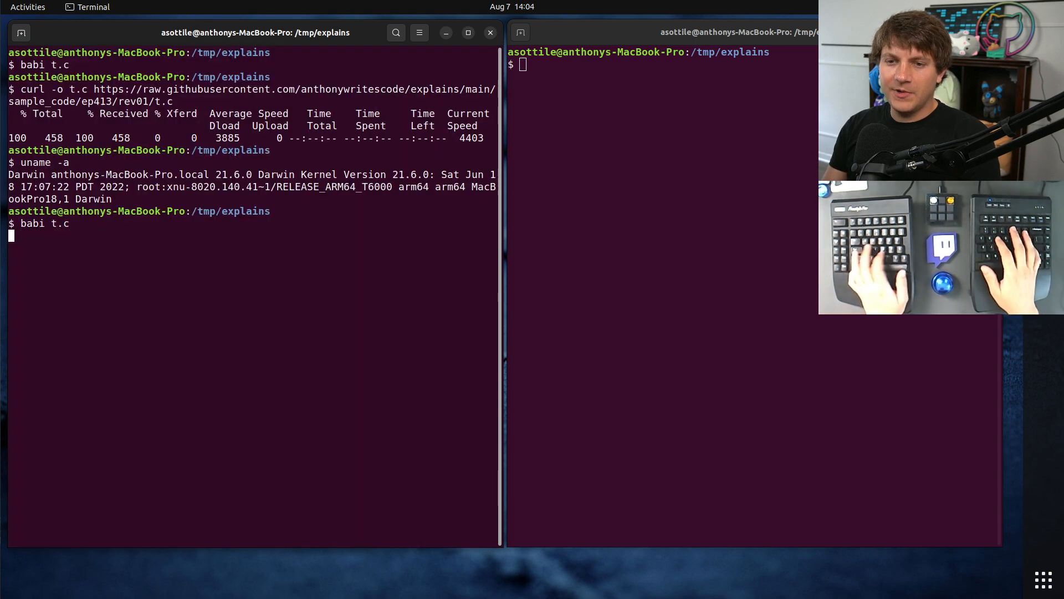
# - Install libsass 3.6.5 with brew and begin typing gcc -lsass t.c
pyautogui.write('brew')
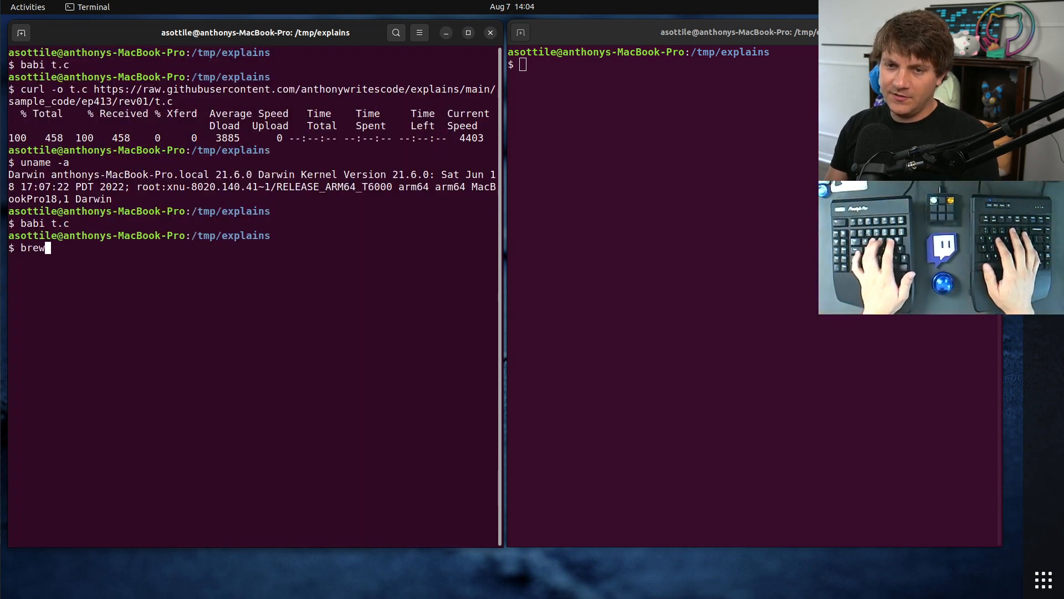
pyautogui.write('install libsass')
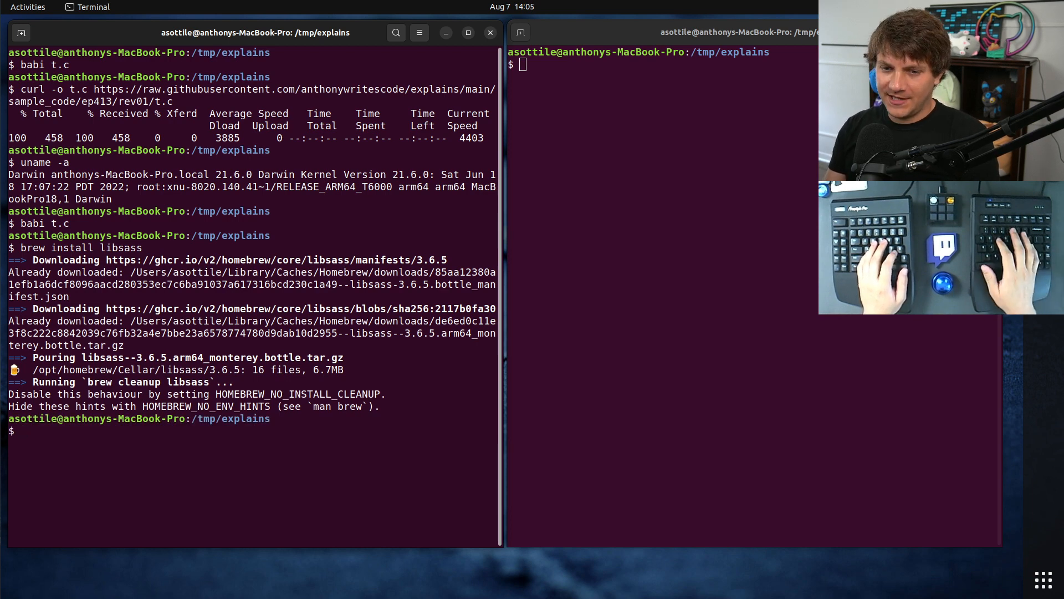
pyautogui.write('gcc -')
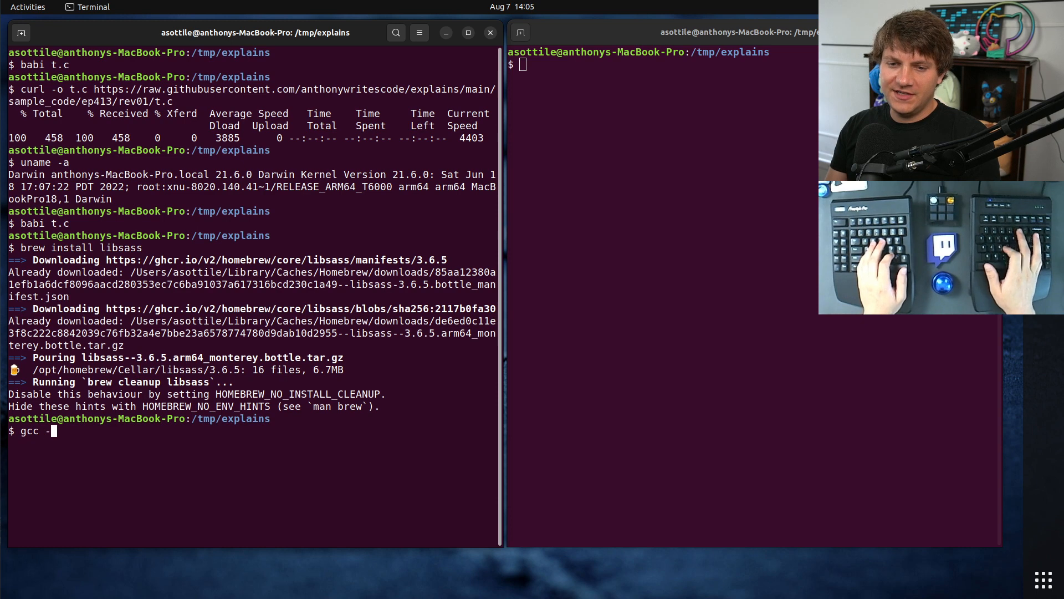
pyautogui.write('lsass t.c')
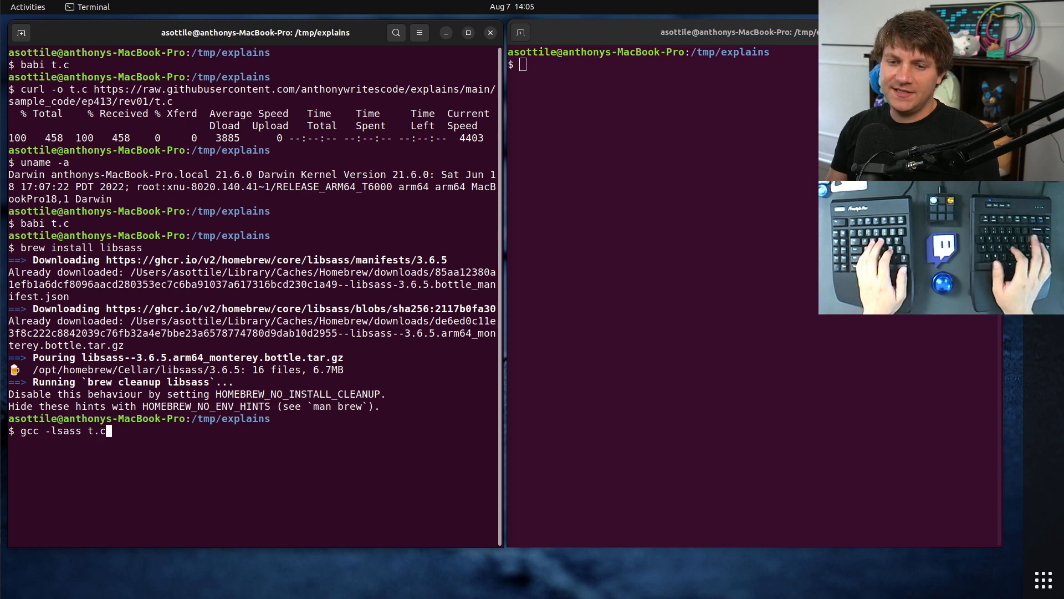
# - Compile t.c into main using -I and -L paths from $(brew --prefix libsass) with -lsass
pyautogui.press('Return')
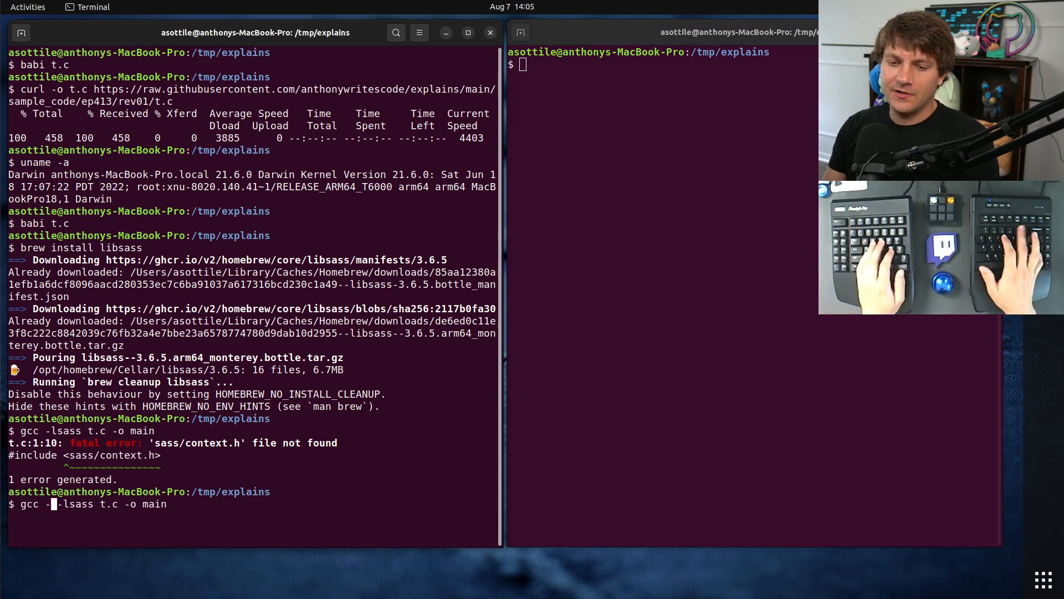
pyautogui.write('i')
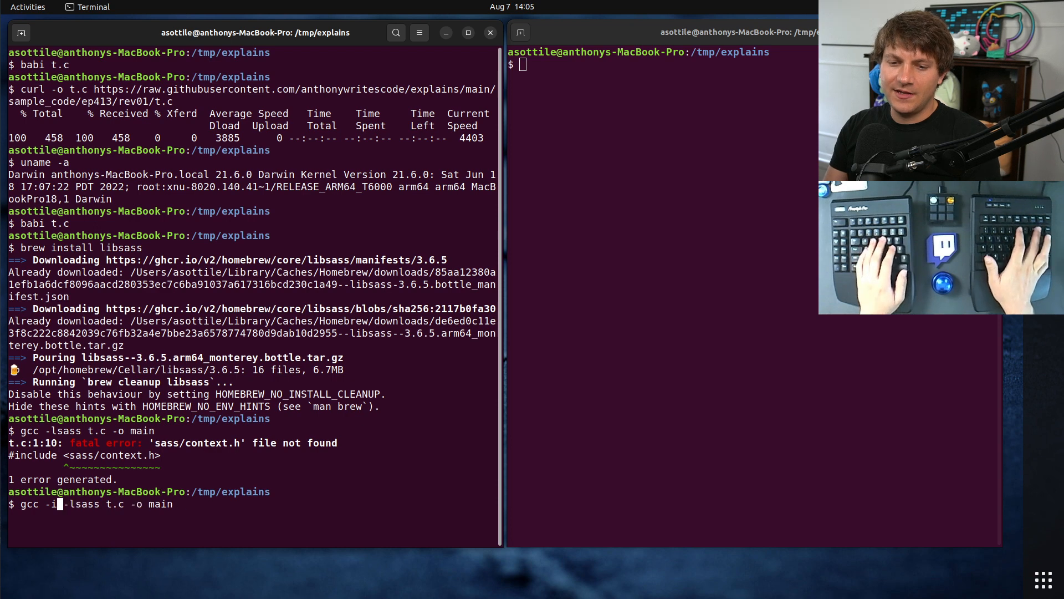
pyautogui.write('I')
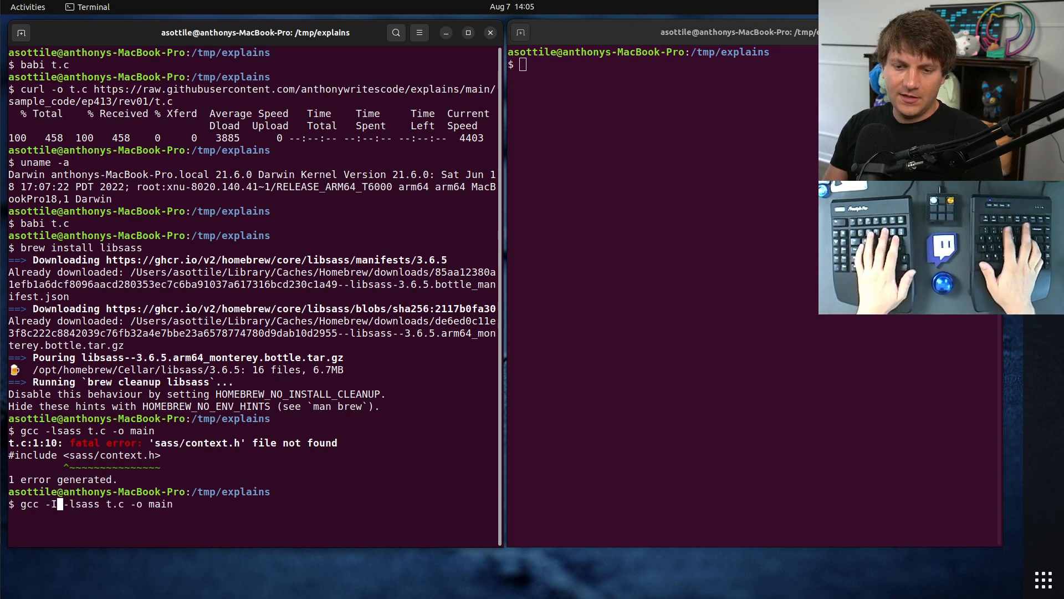
pyautogui.write('$(brew --prefix libsass)/include')
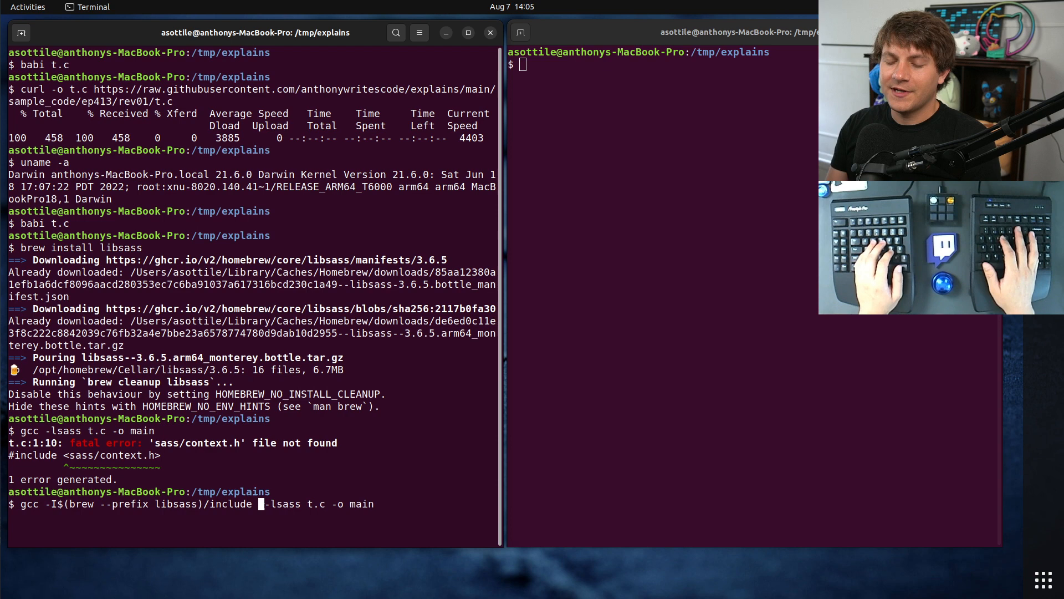
pyautogui.write('-L')
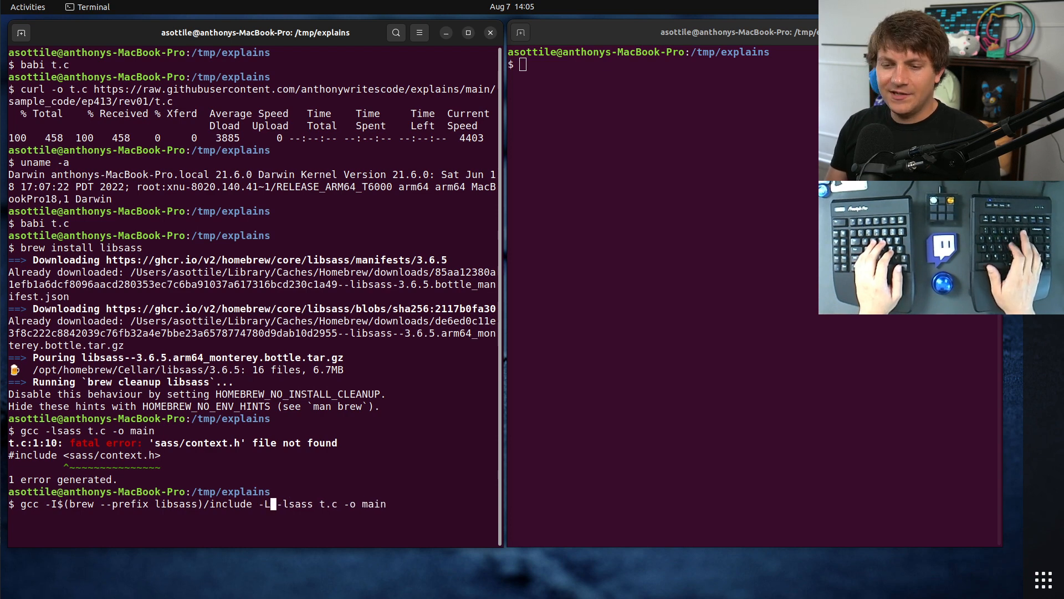
pyautogui.write('$(brew --prefix libsass)/lib')
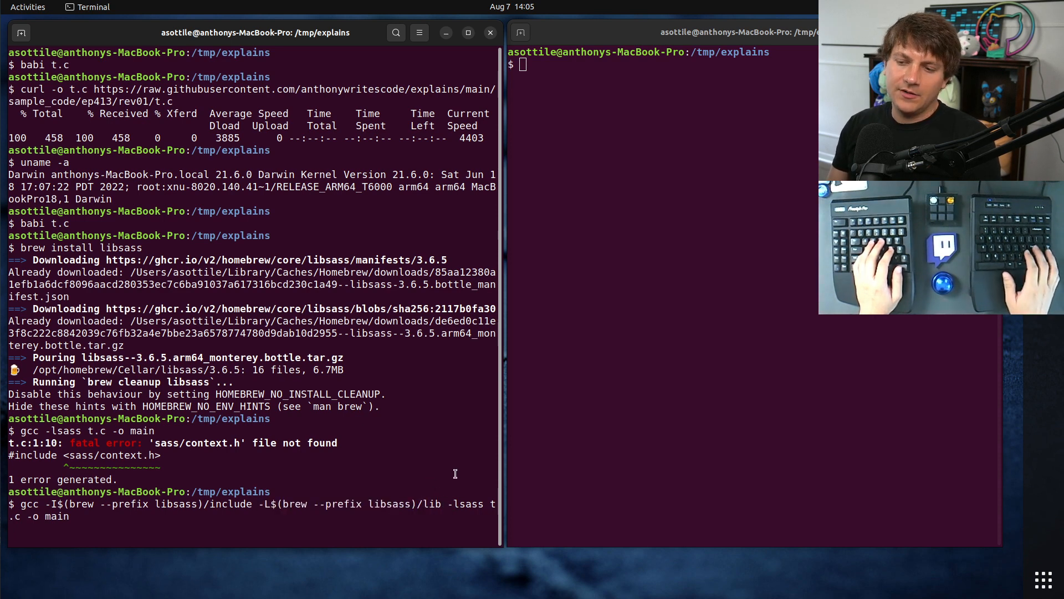
pyautogui.press('Return')
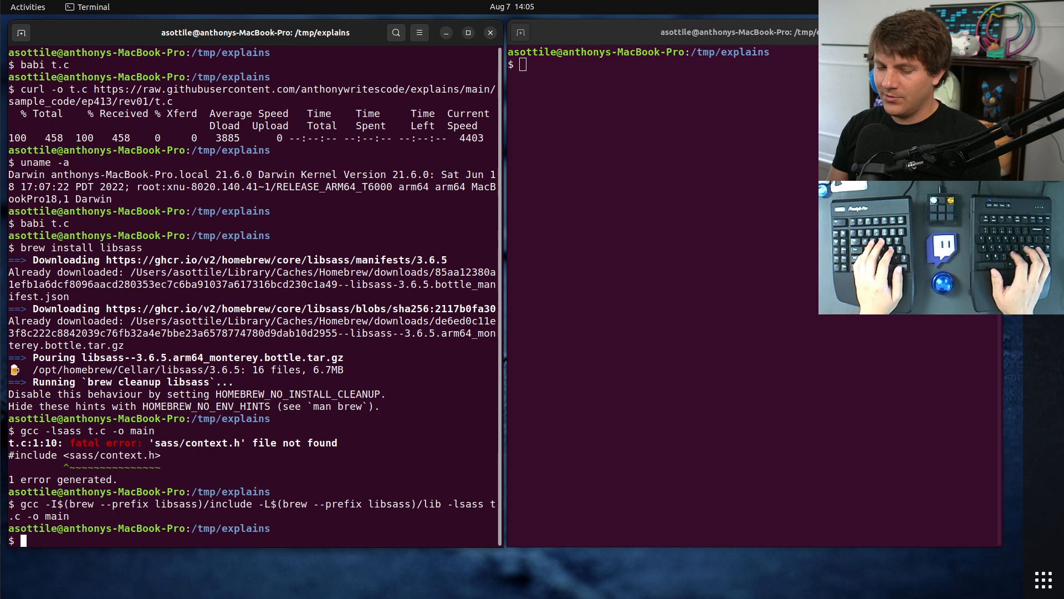
# - Run ./main, which prints a { color: red; width: 4px; }
pyautogui.write('./main')
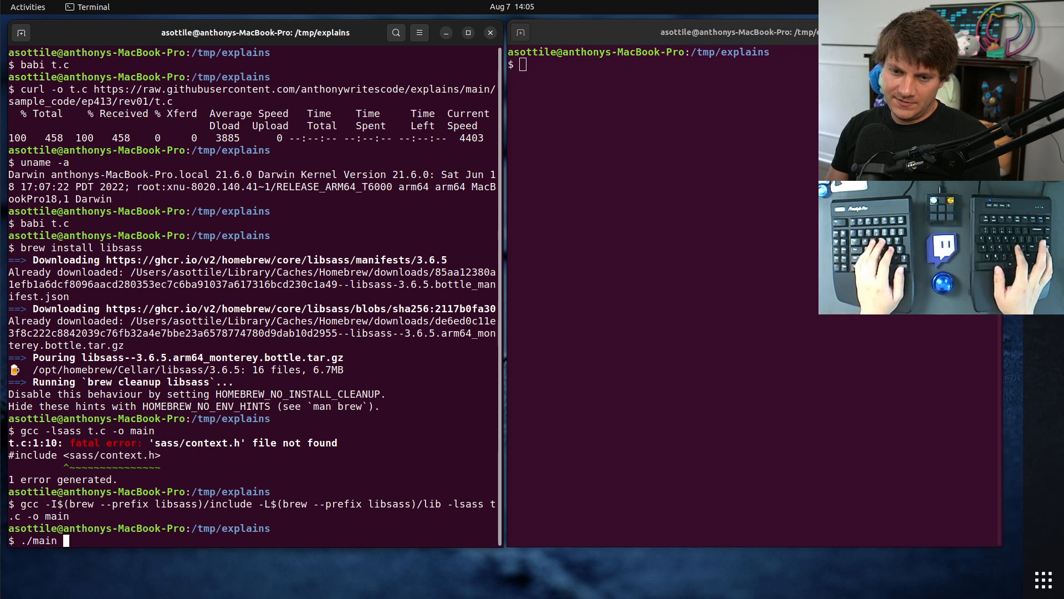
pyautogui.press('Return')
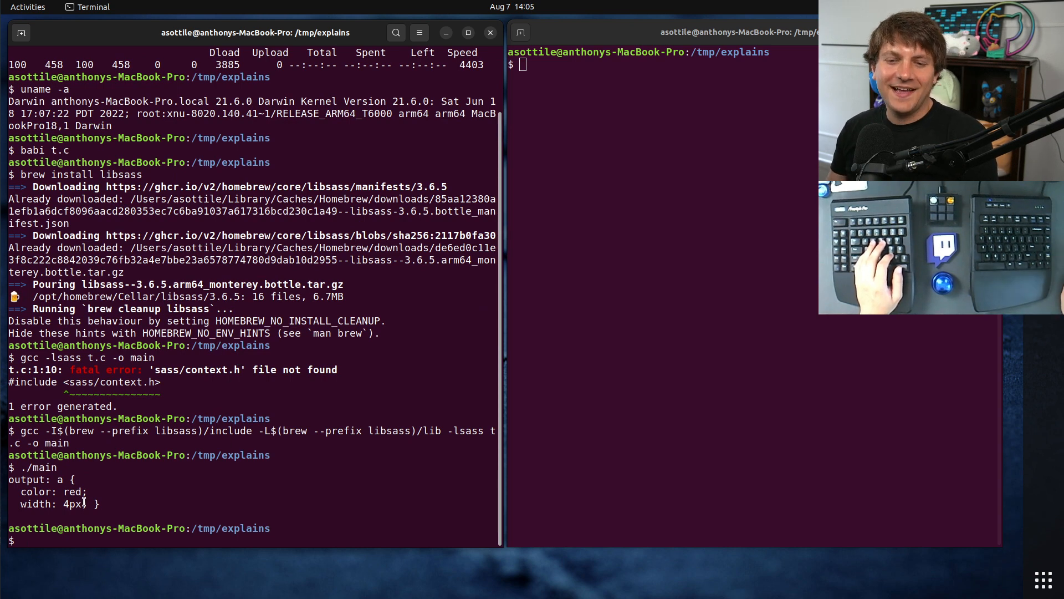
pyautogui.doubleClick(72, 504)
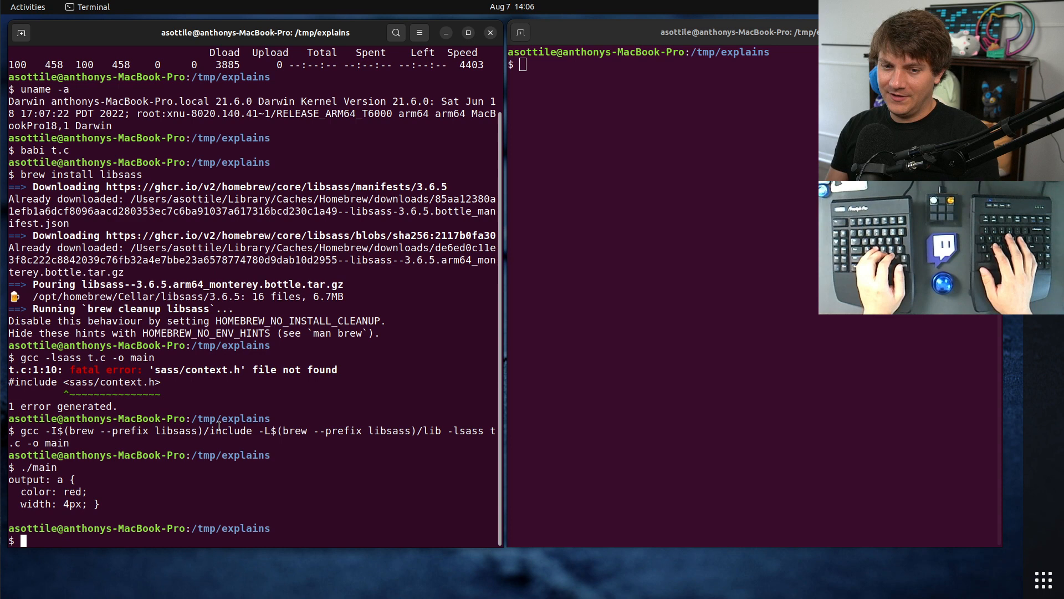
# - List main's libraries with otool -L ./main and select the libSystem.B.dylib path
pyautogui.write('ldd')
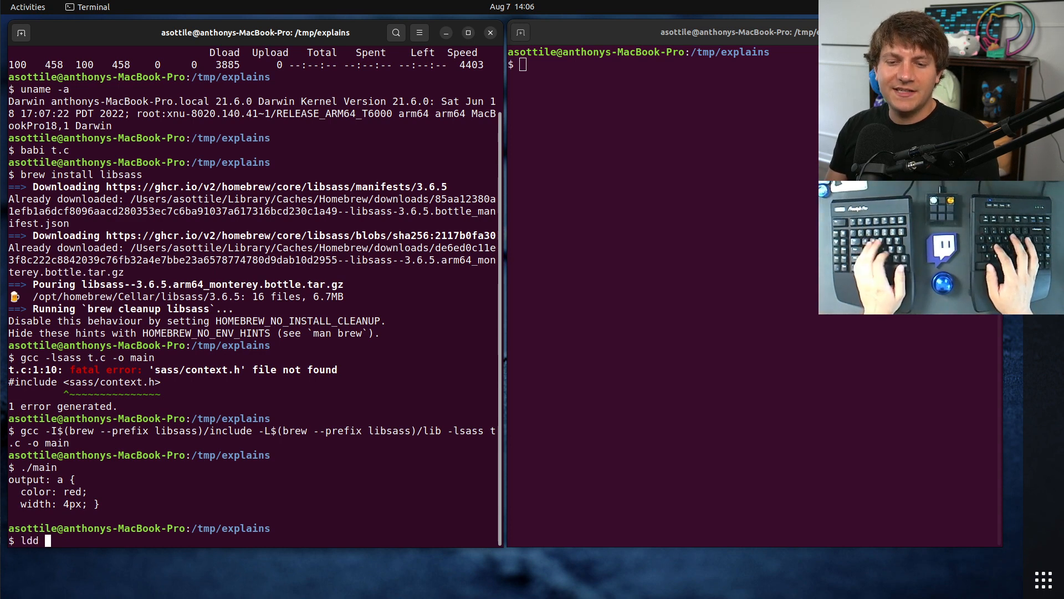
pyautogui.write('./main')
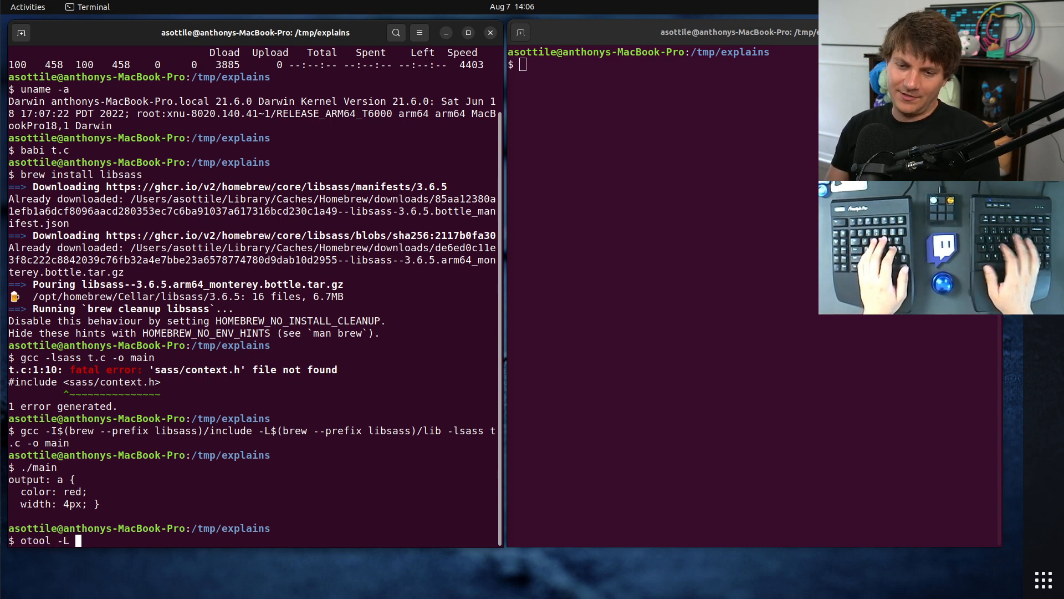
pyautogui.write('./main')
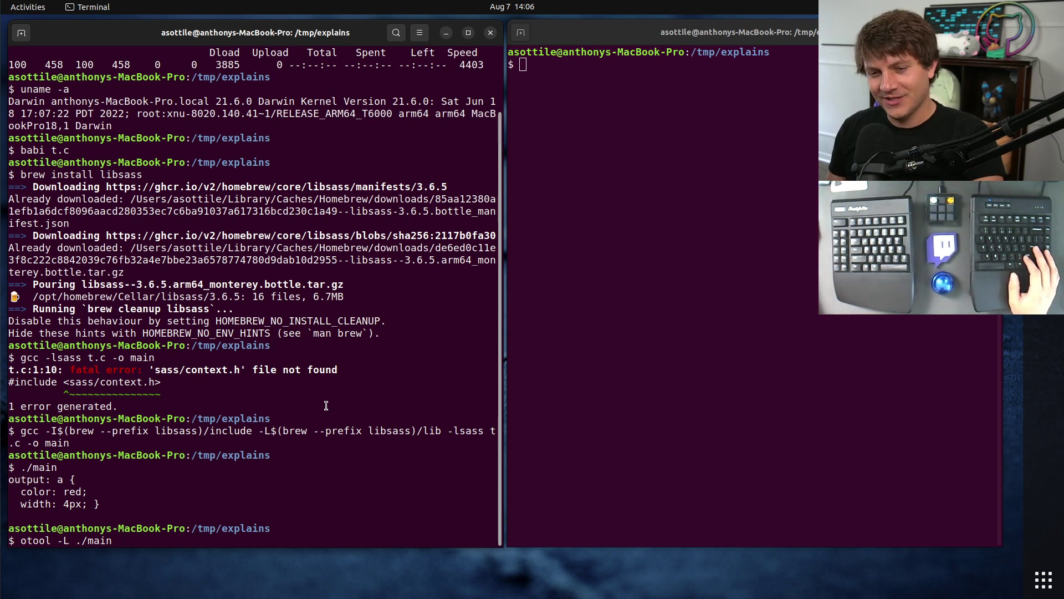
pyautogui.press('Return')
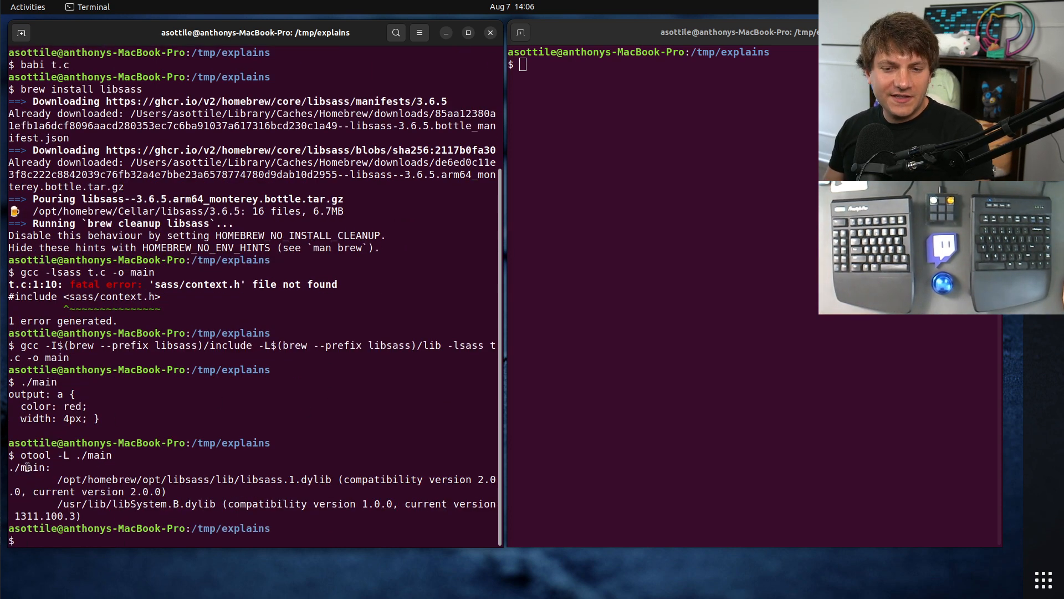
pyautogui.doubleClick(25, 467)
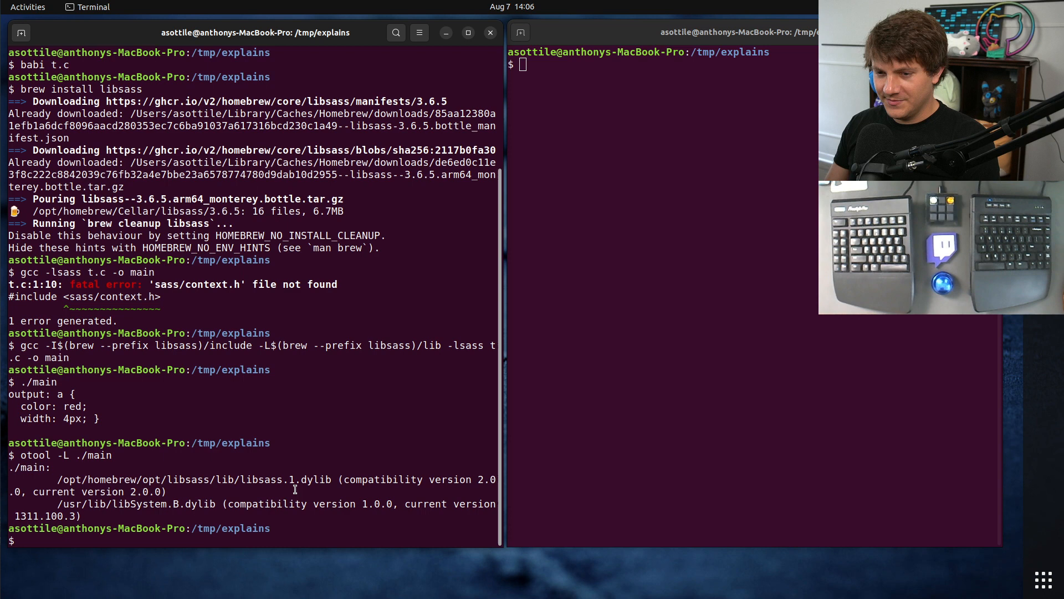
pyautogui.moveTo(61, 479); pyautogui.dragTo(331, 479)
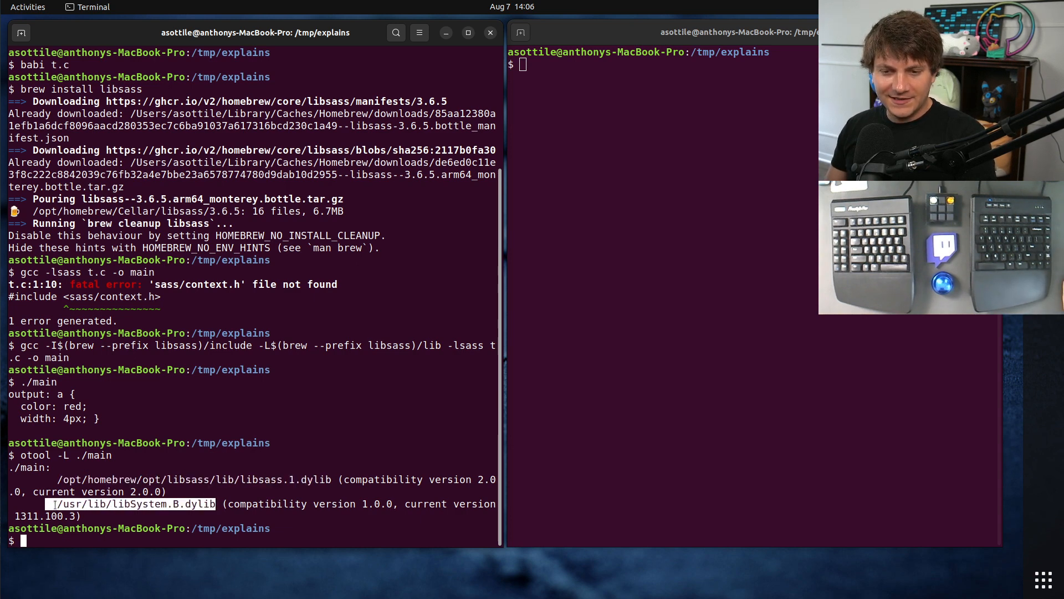
pyautogui.rightClick(92, 512)
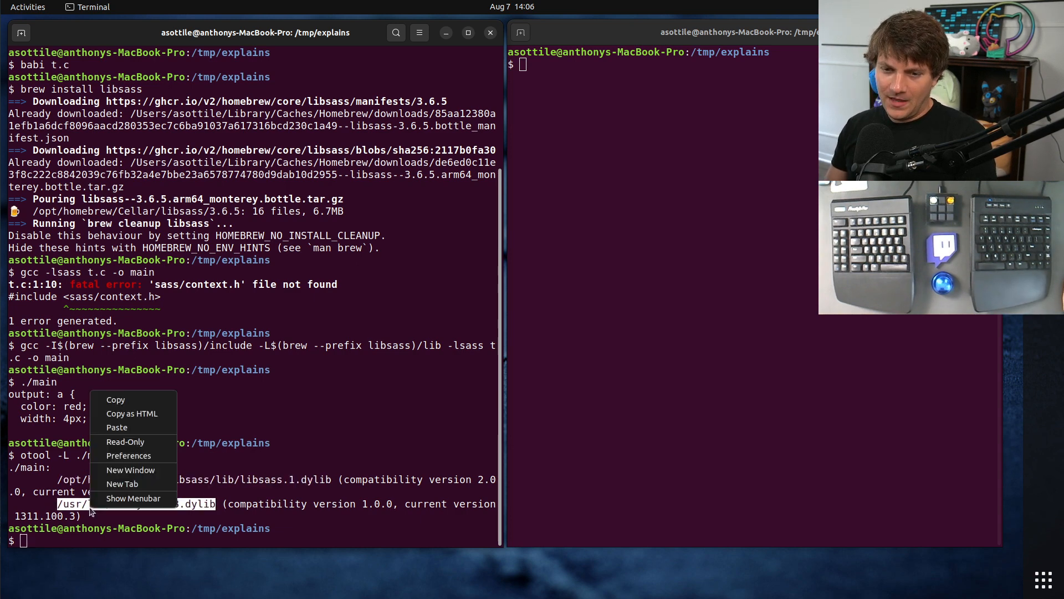
# - Copy the libSystem path, ls it (no such file), then select the libsass path
pyautogui.click(218, 391)
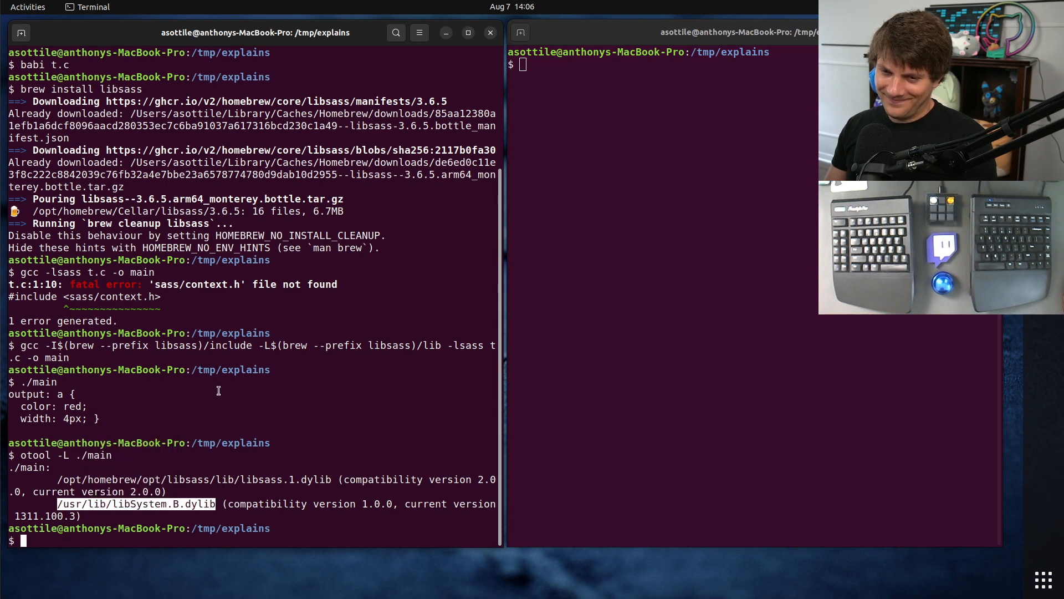
pyautogui.write('ls /usr/lib/libSystem.B.dylib')
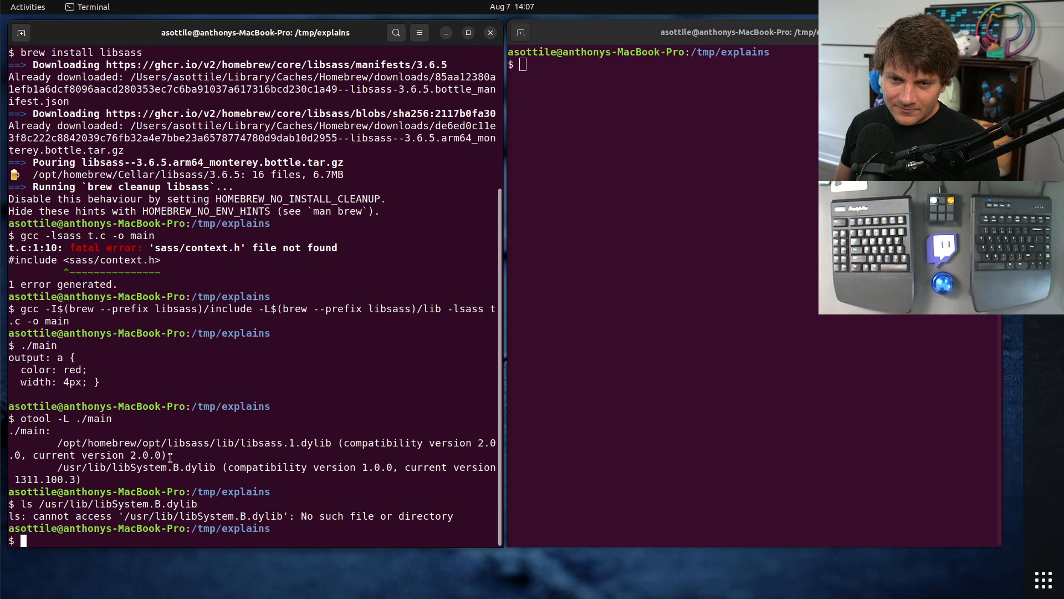
pyautogui.moveTo(108, 438)
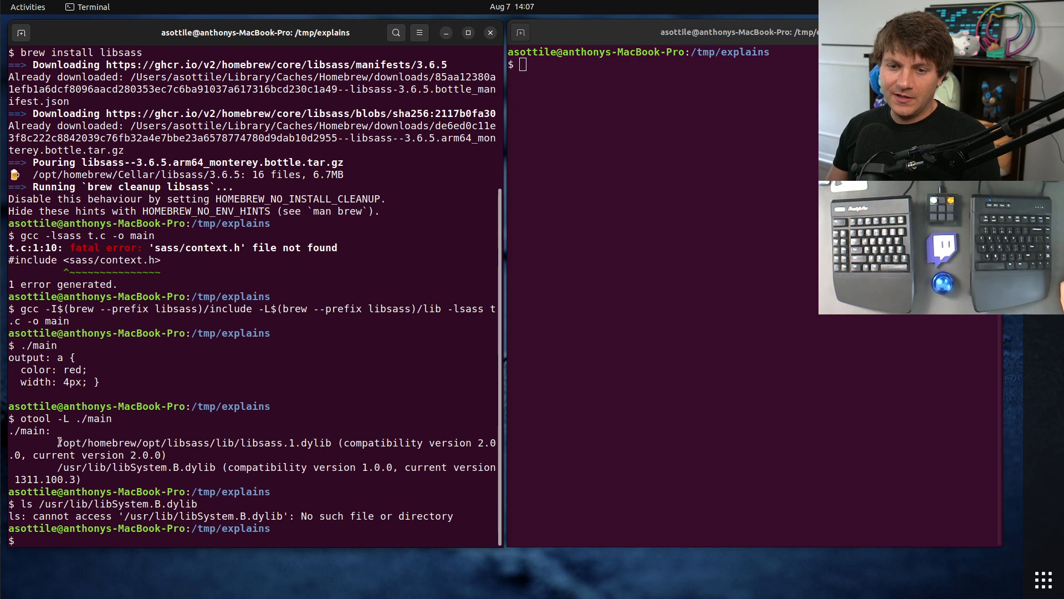
pyautogui.moveTo(57, 442); pyautogui.dragTo(330, 443)
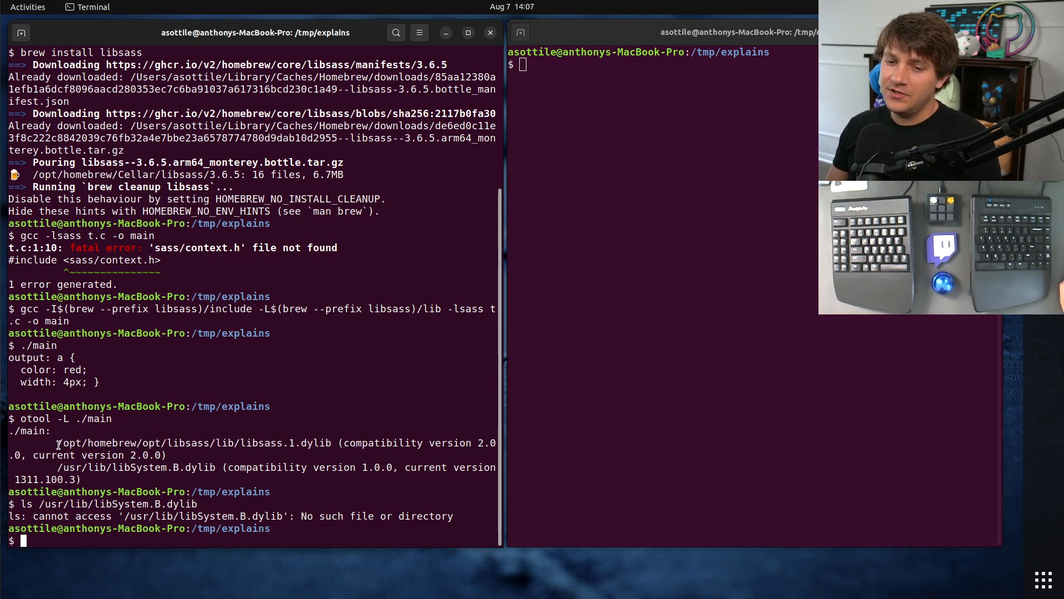
pyautogui.moveTo(57, 442); pyautogui.dragTo(332, 442)
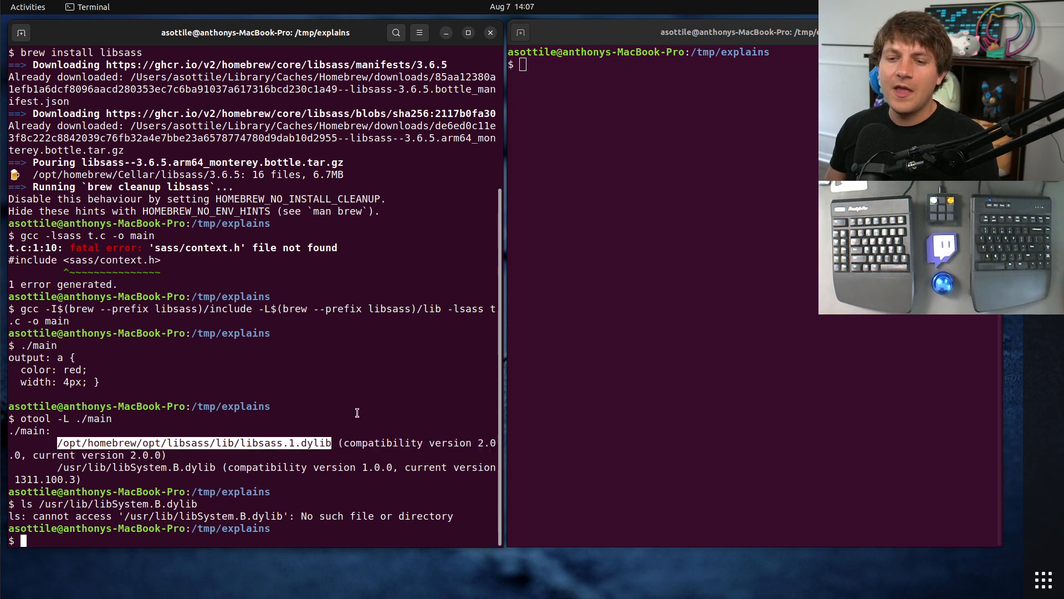
# - Dump load commands with otool -l ./main and select the LC_LOAD_DYLIB libsass path
pyautogui.write('otool')
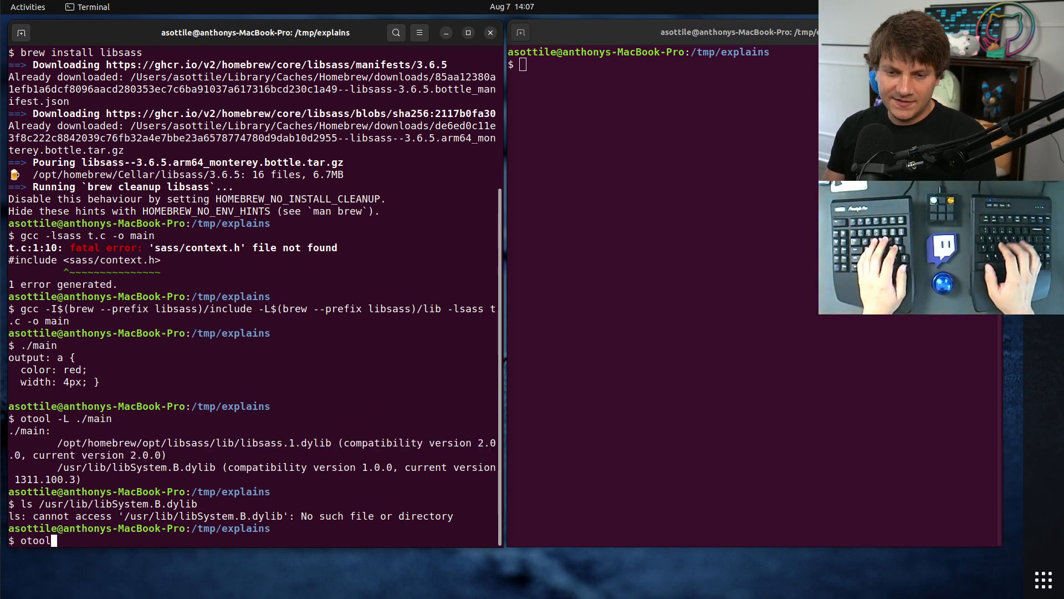
pyautogui.write('-l ./')
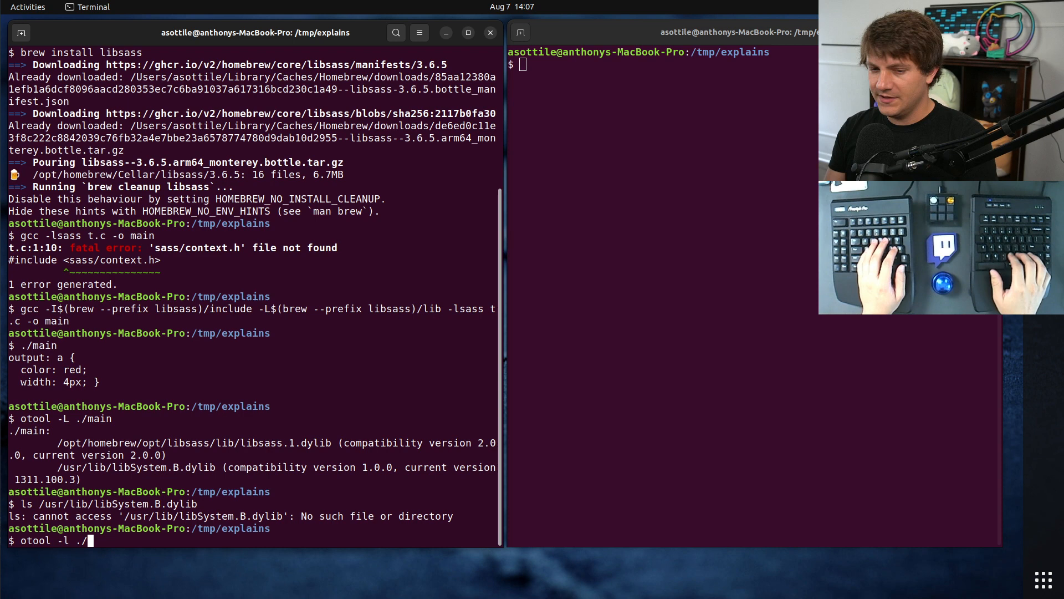
pyautogui.write('main')
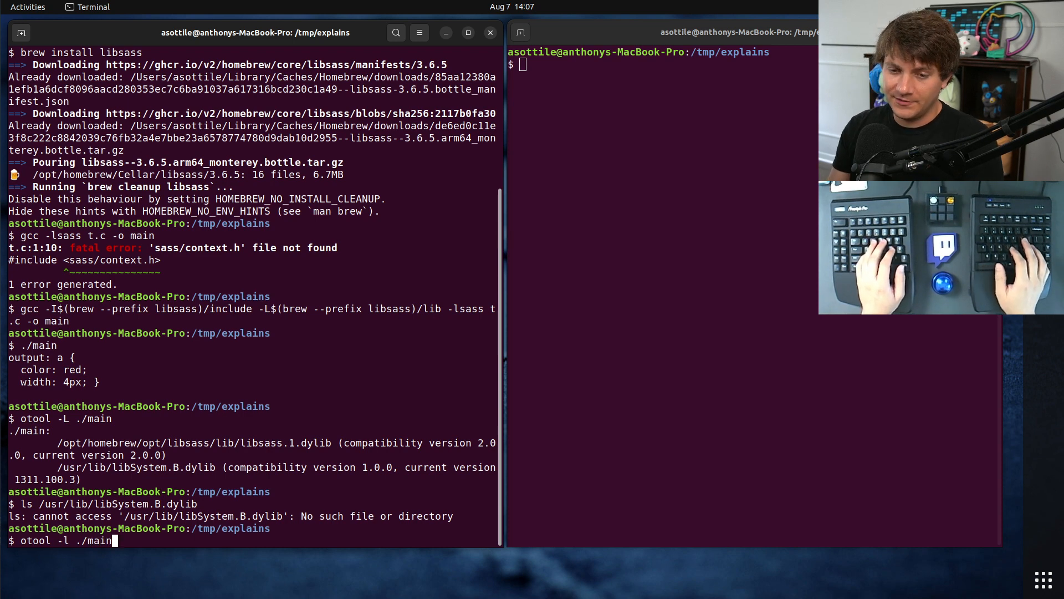
pyautogui.press('Return')
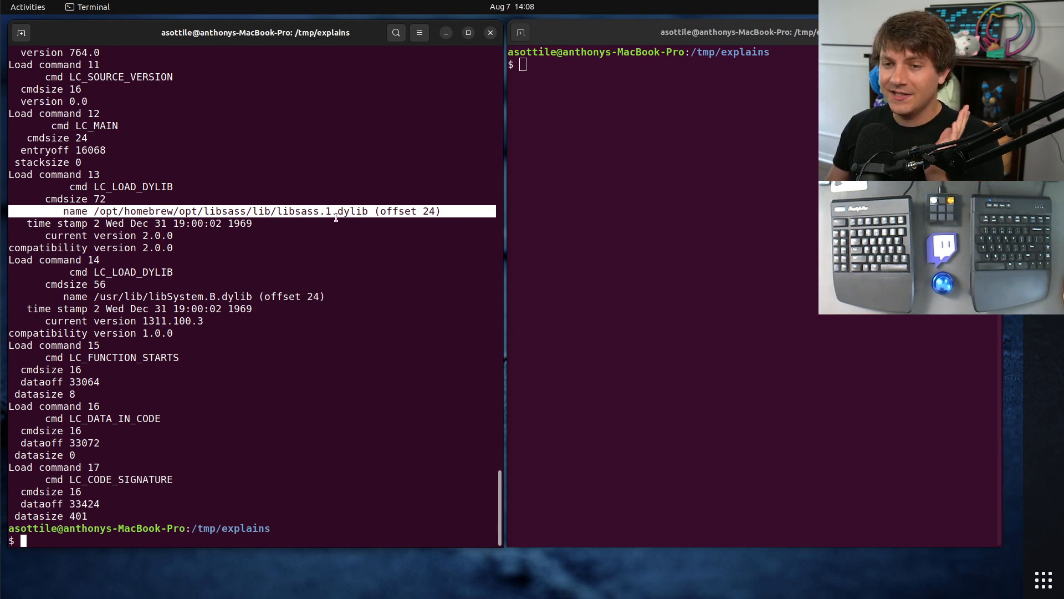
pyautogui.doubleClick(322, 211)
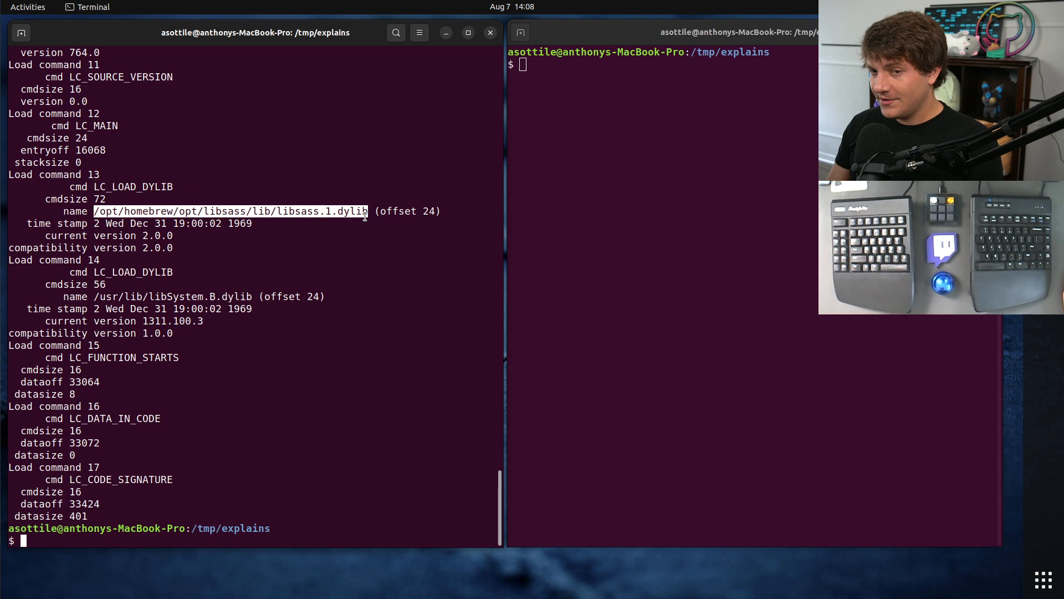
pyautogui.moveTo(272, 203)
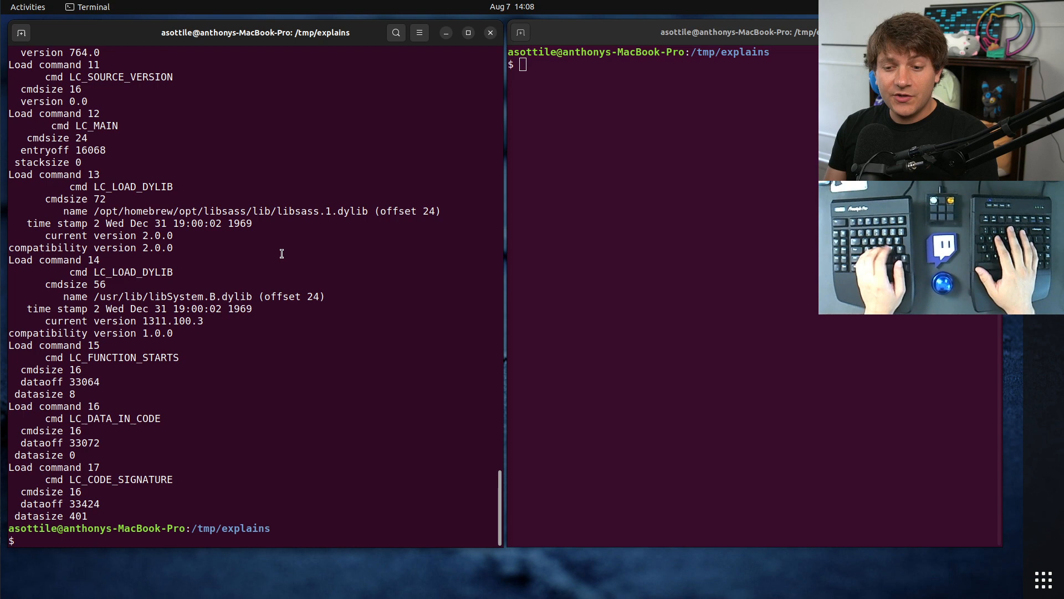
# - Uninstall libsass with brew and run ./main, highlighting dyld's 'Library not loaded' error
pyautogui.write('b')
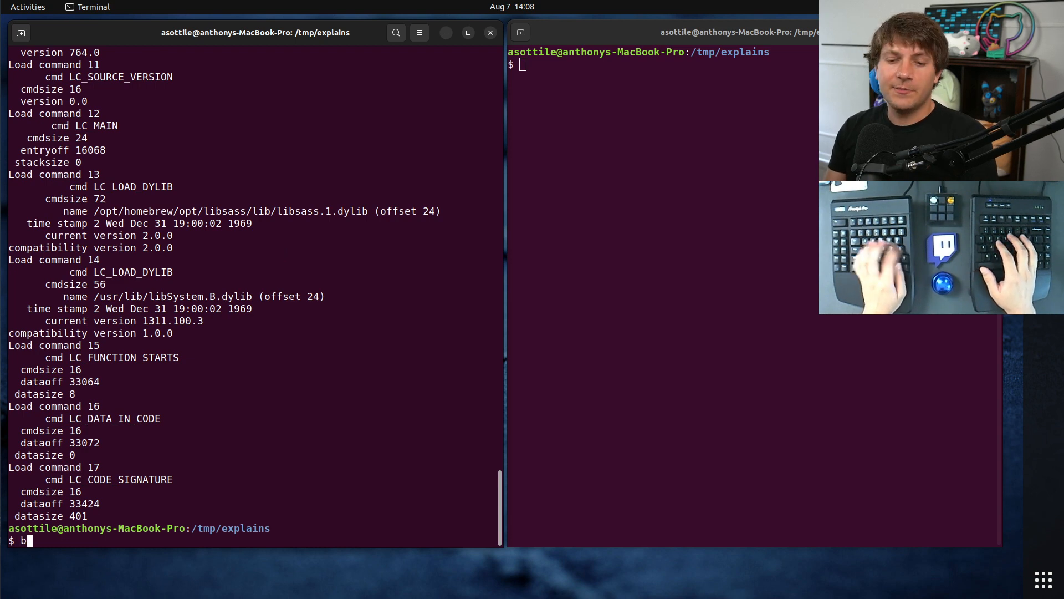
pyautogui.write('rew uninstall libsass')
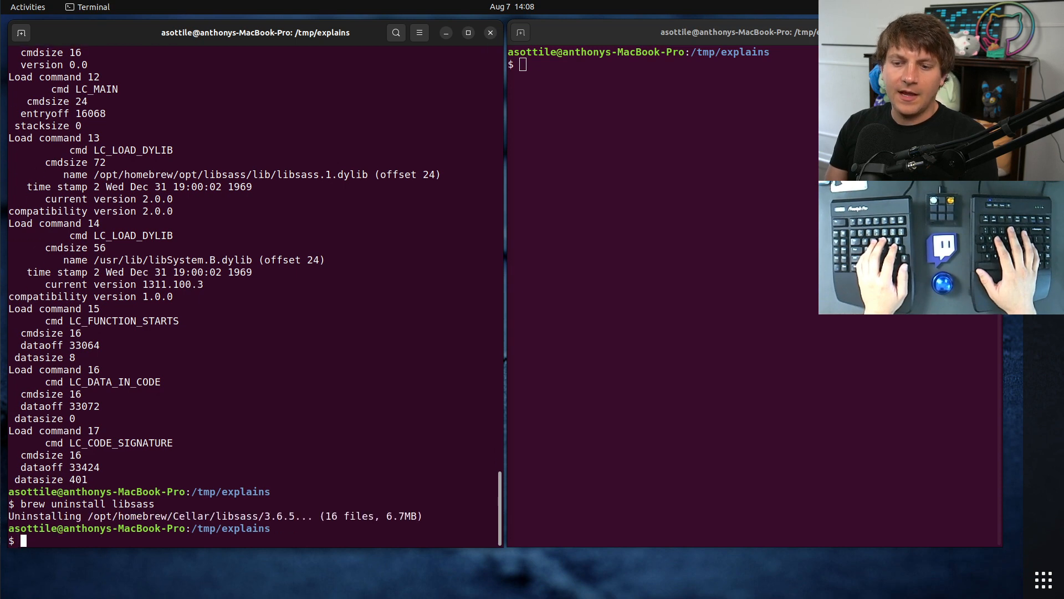
pyautogui.write('./main')
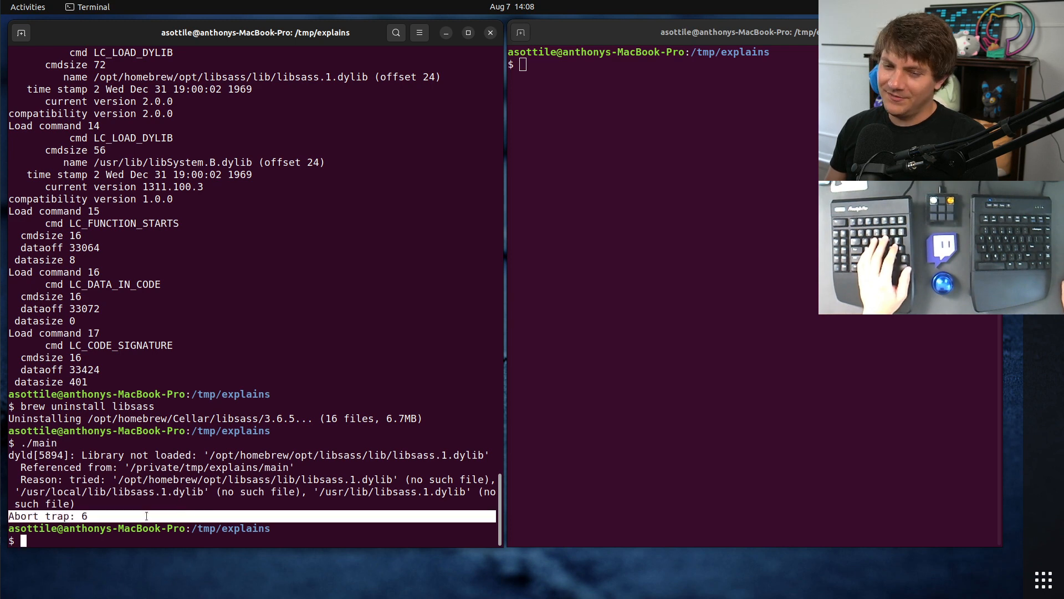
pyautogui.doubleClick(53, 516)
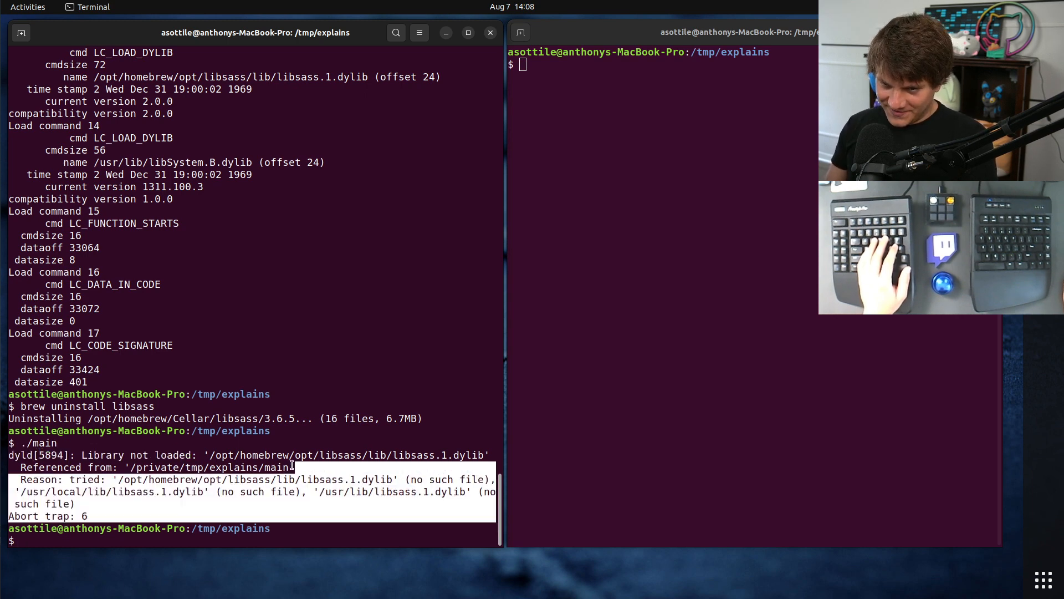
pyautogui.write('brew')
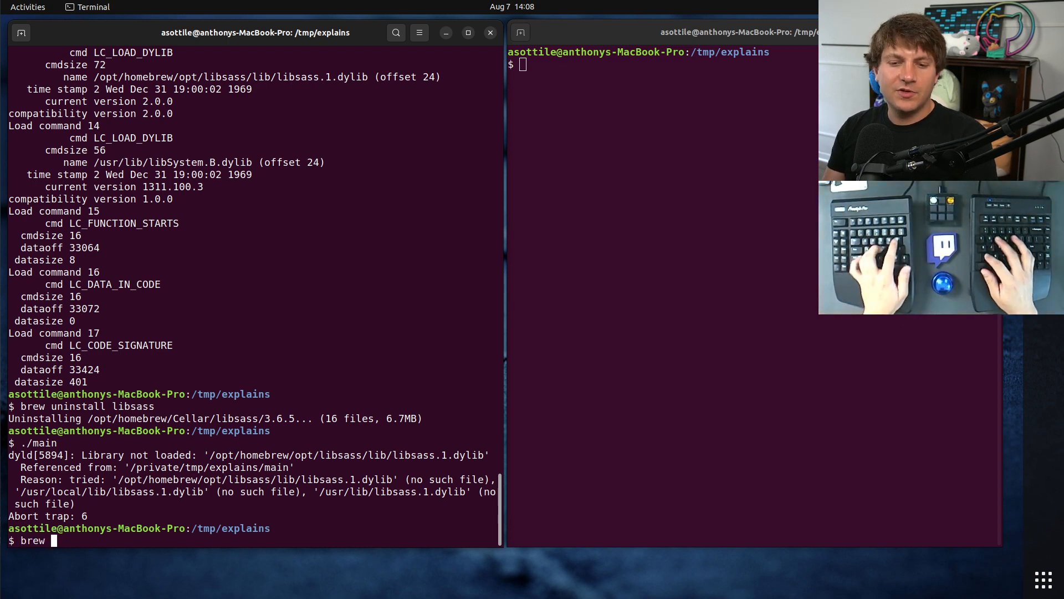
# - Reinstall libsass and rerun ./main, which again prints a { color: red; width: 4px; }
pyautogui.write('install libsass')
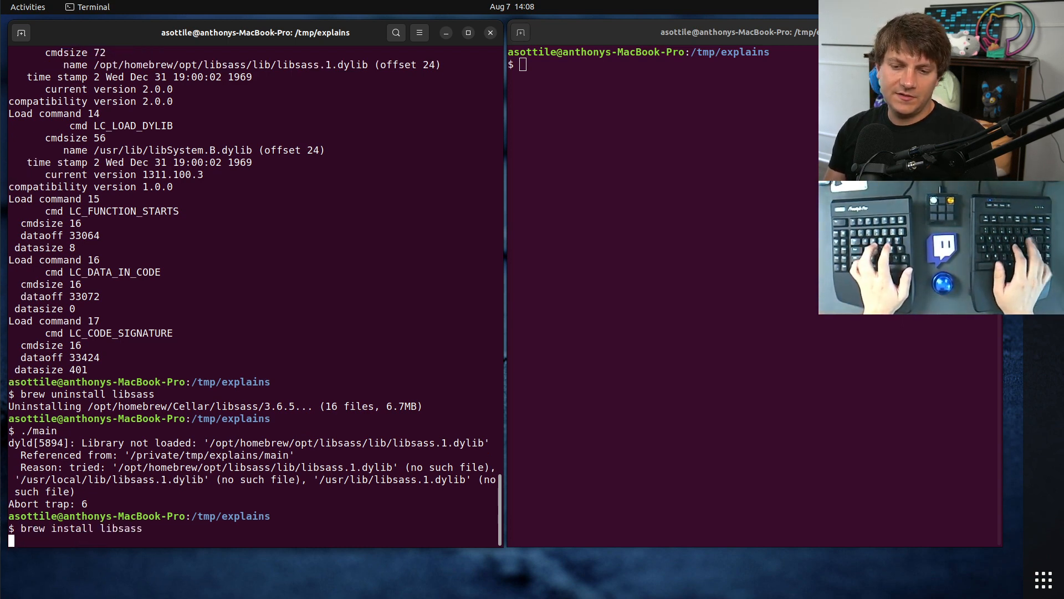
pyautogui.press('Return')
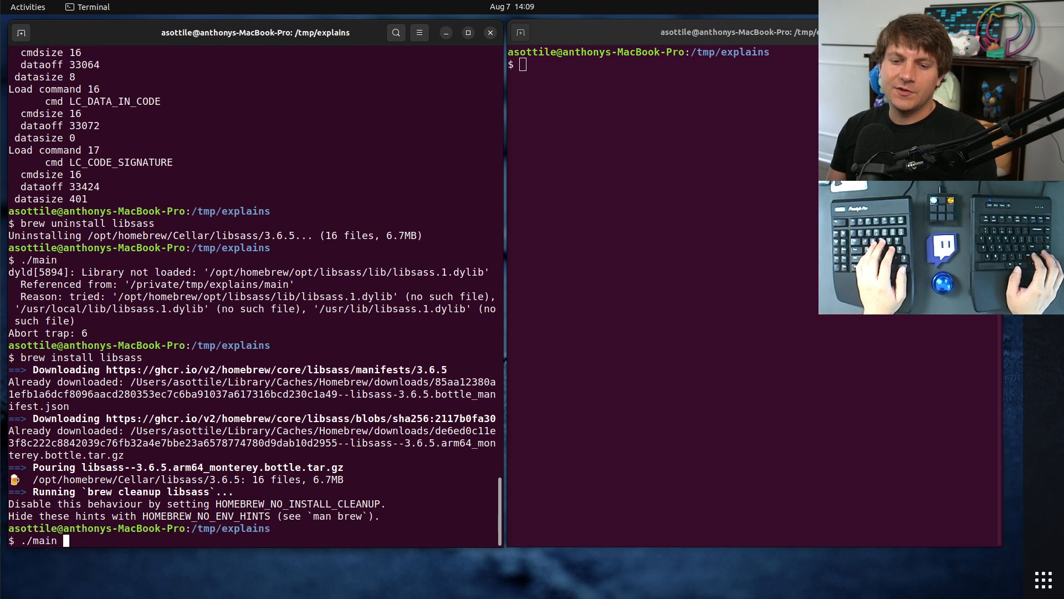
pyautogui.press('Return')
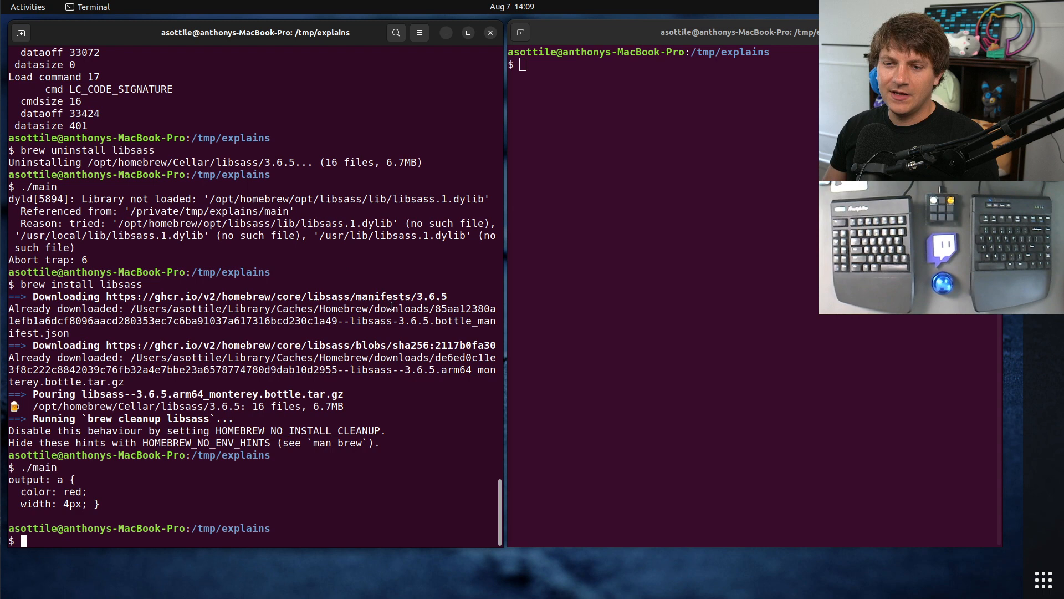
pyautogui.moveTo(9, 285); pyautogui.dragTo(435, 320)
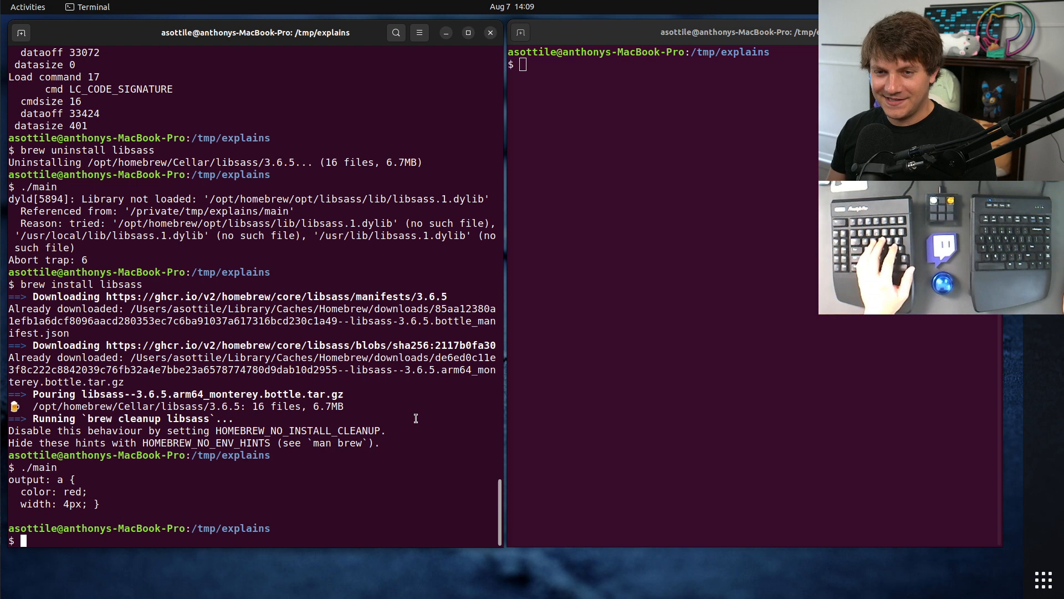
pyautogui.write('mkid')
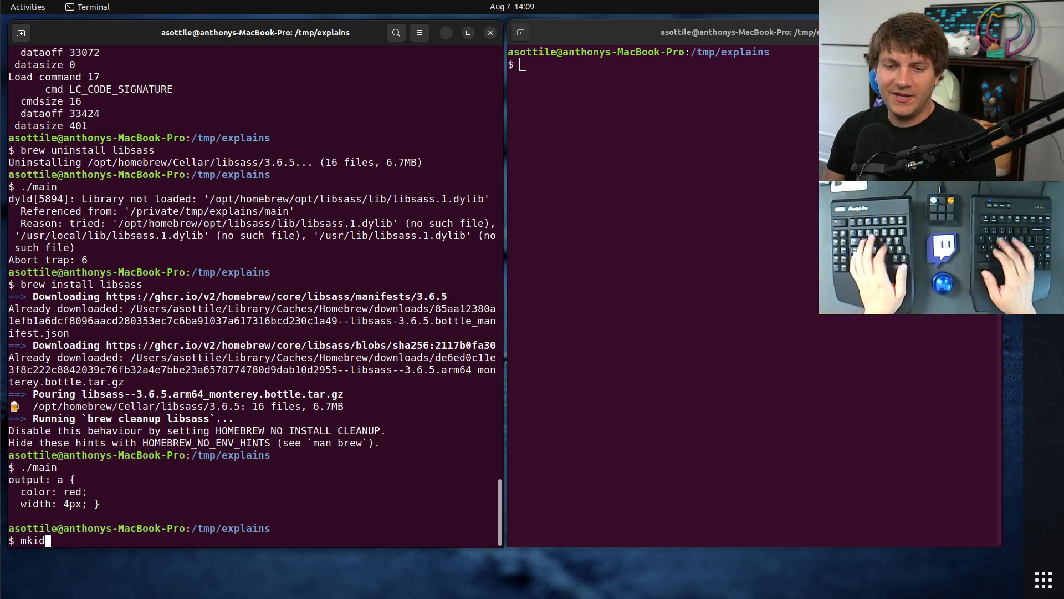
# - Create a lib folder and copy /opt/homebrew/opt/libsass/lib/libsass.1.dylib into it
pyautogui.press('BackSpace')
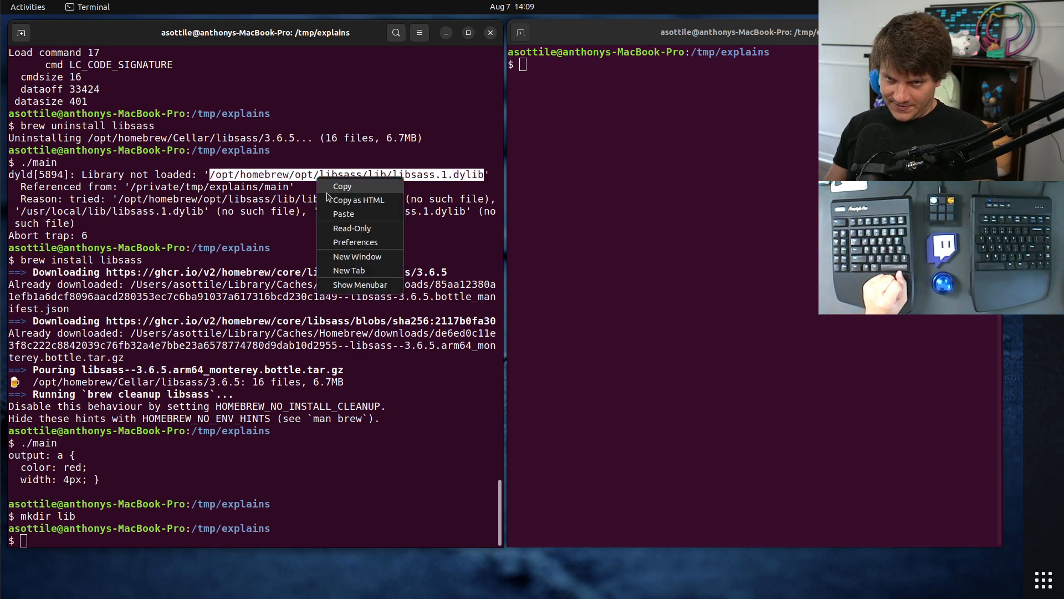
pyautogui.click(241, 355)
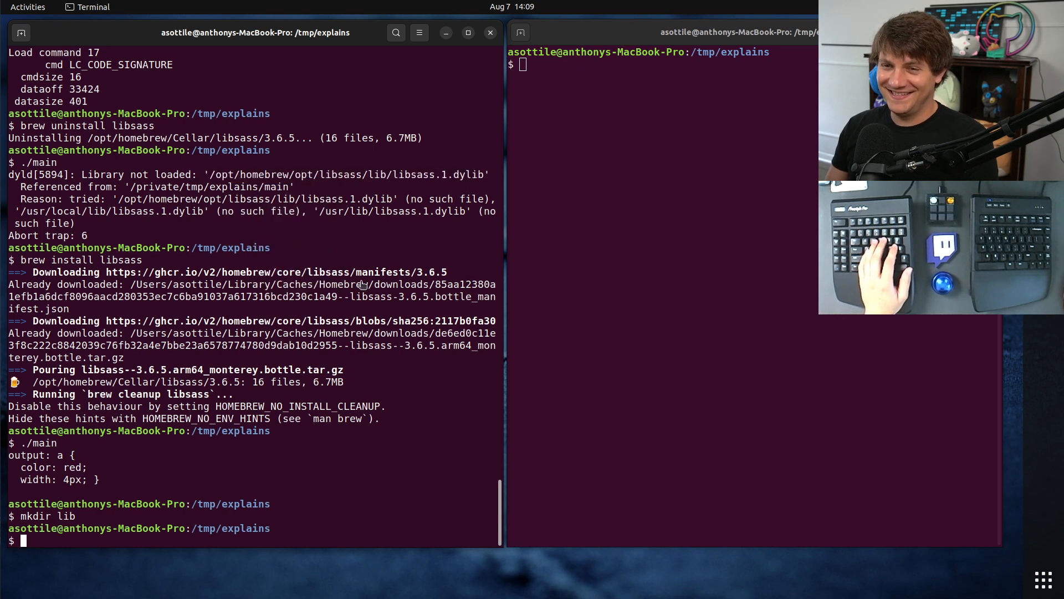
pyautogui.write('cp /opt/homebrew/opt/libsass/lib/libsass.1.dylib li')
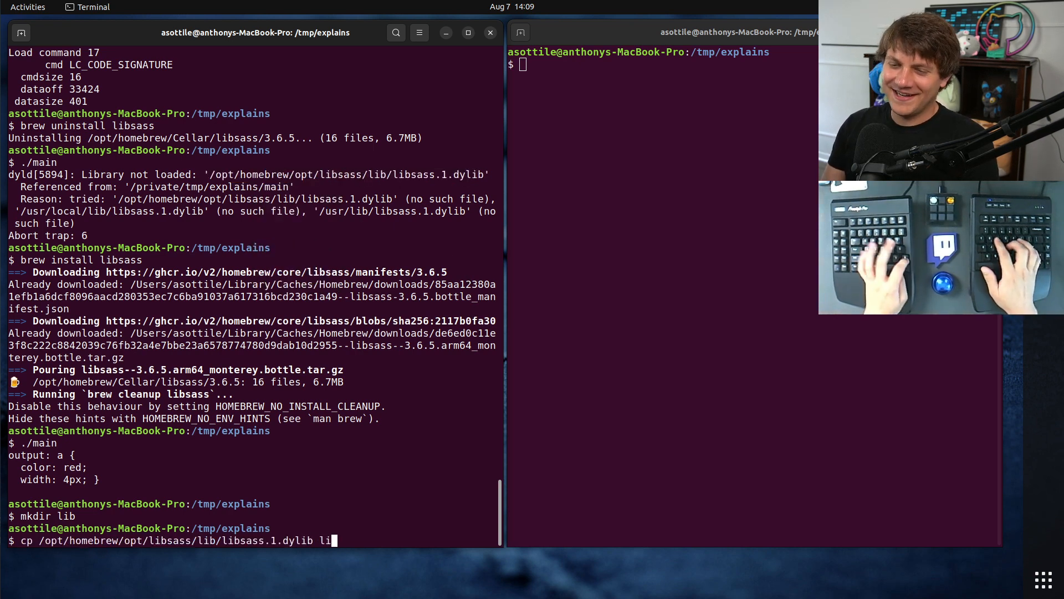
pyautogui.press('Return')
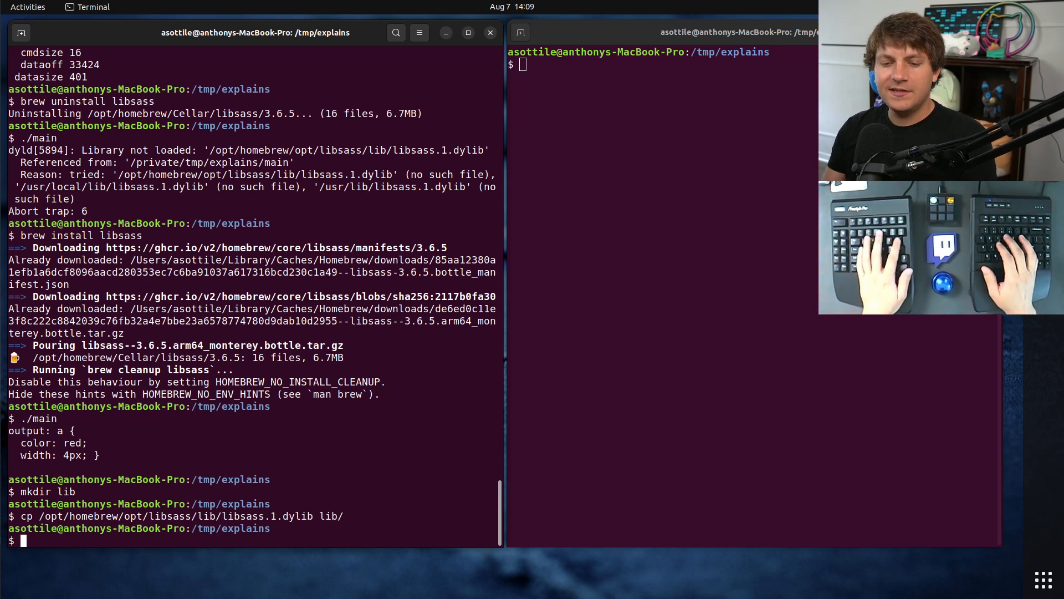
pyautogui.write('otool -L')
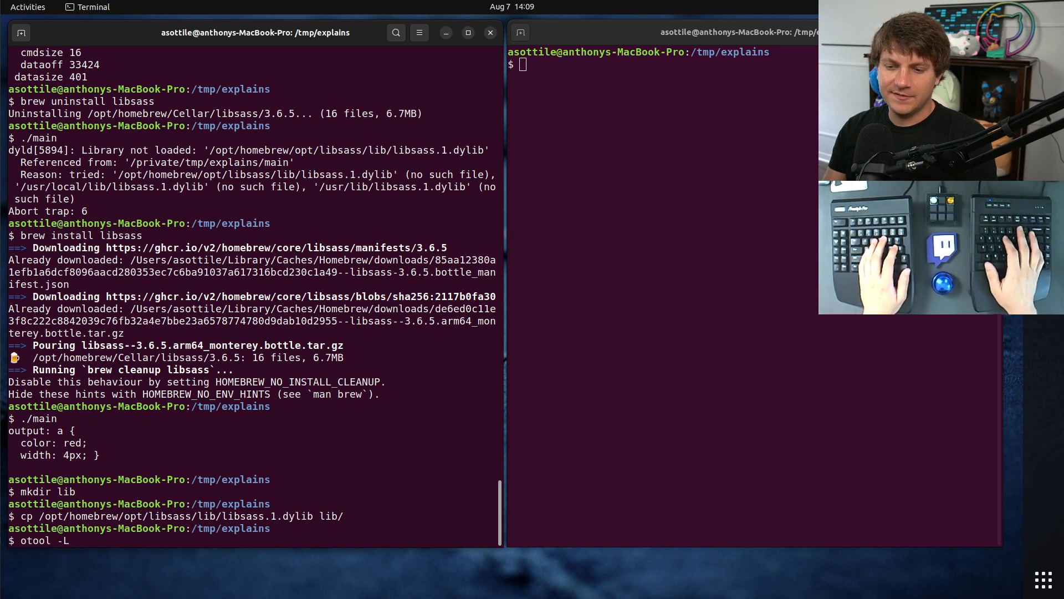
# - List lib/libsass.1.dylib's linked libraries and check whether /usr/lib/libc++.1.dylib exists
pyautogui.write('lib/libsass.1.dylib')
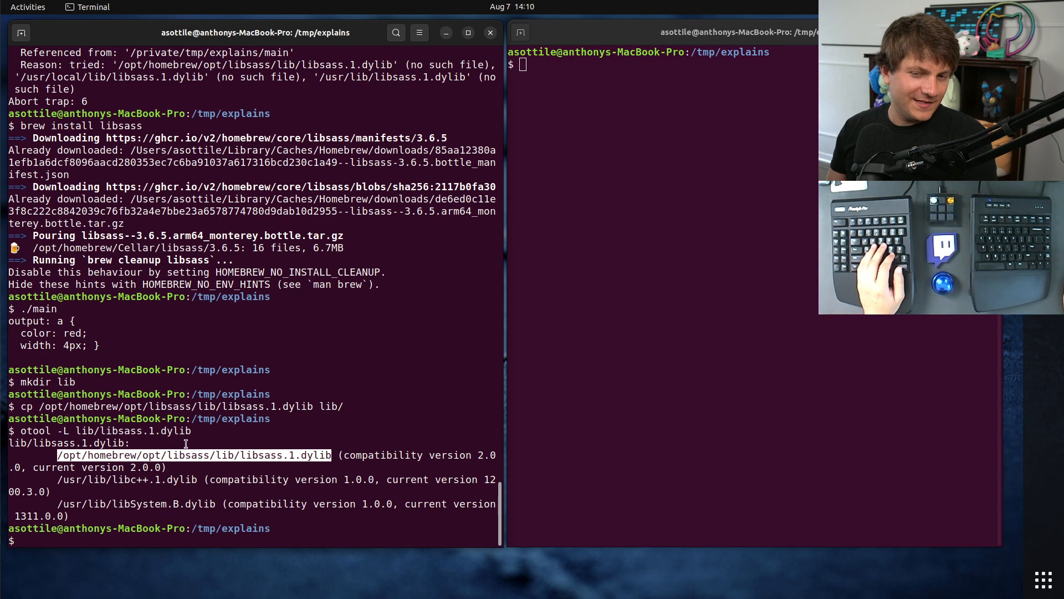
pyautogui.rightClick(114, 485)
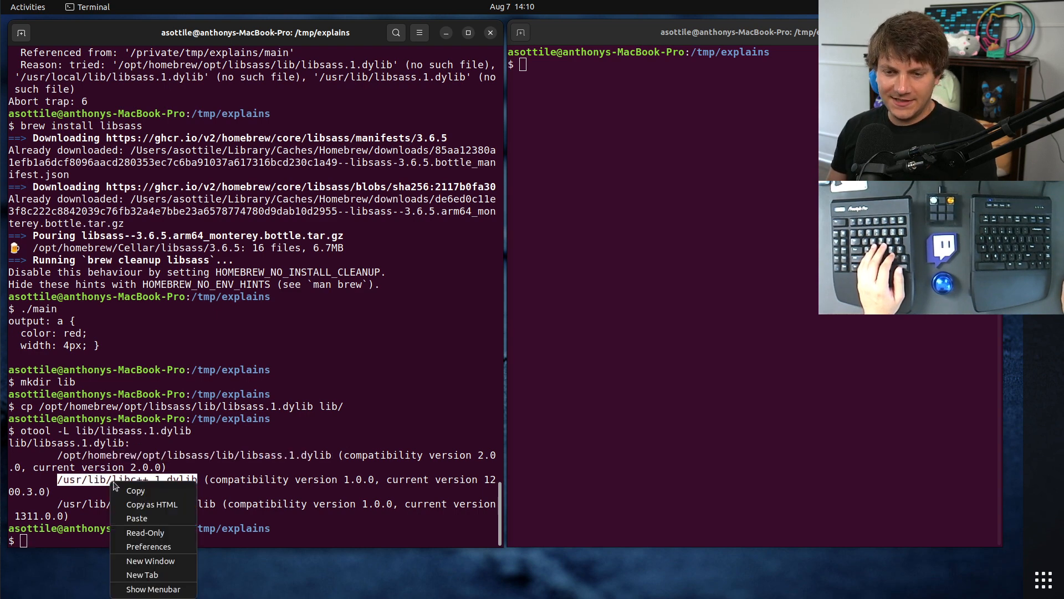
pyautogui.write('ls /usr/lib/libc++.1.dylib')
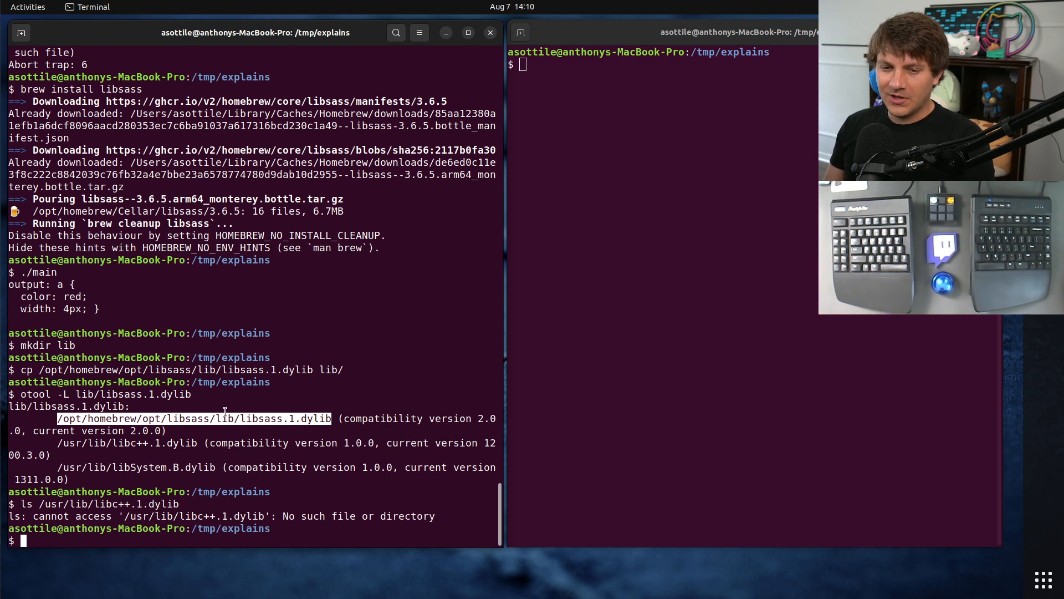
pyautogui.write('ind')
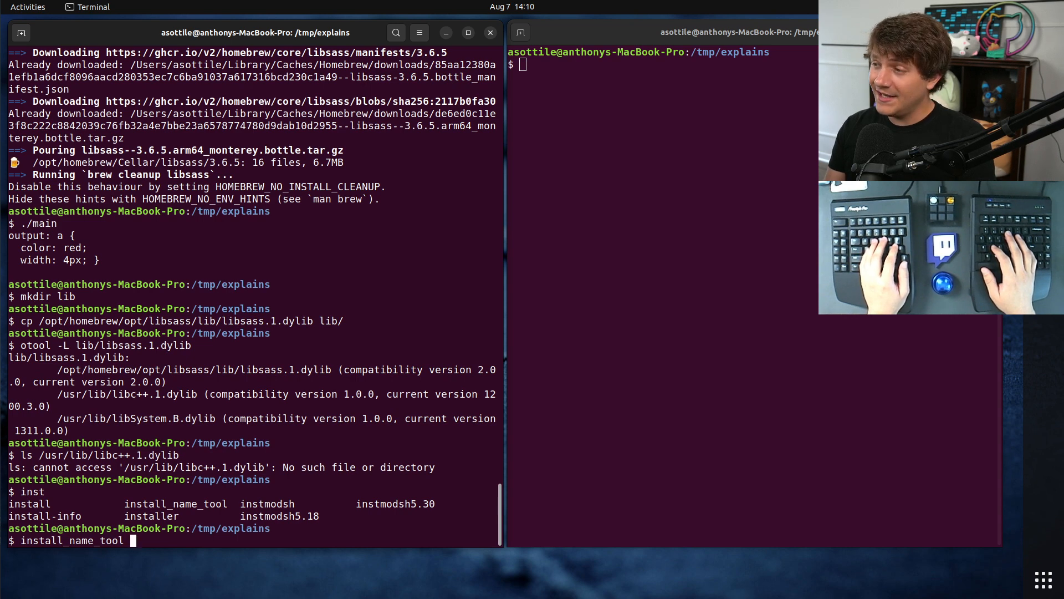
pyautogui.write('-')
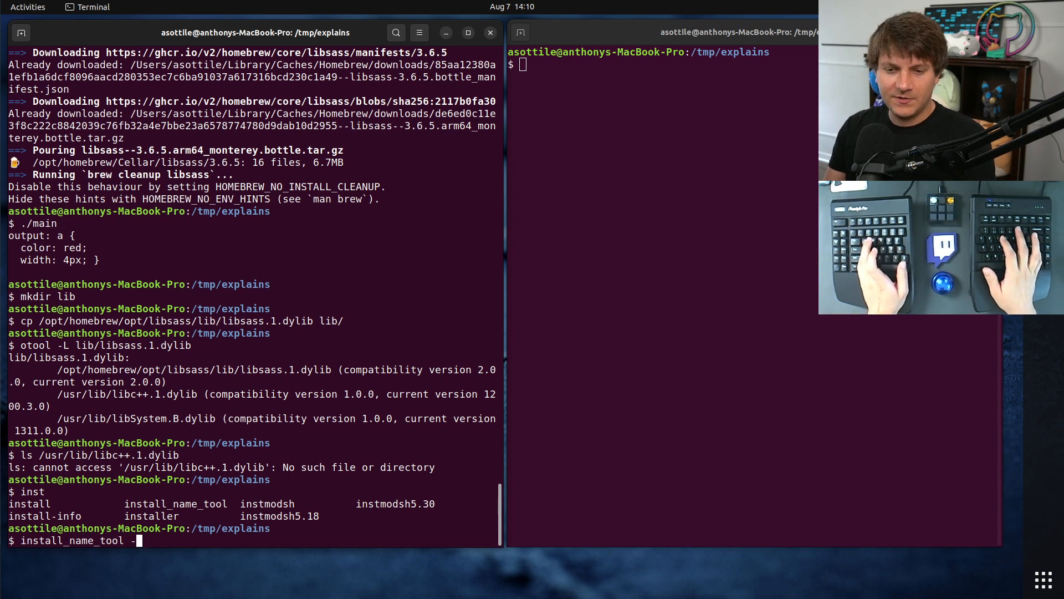
pyautogui.write('id @')
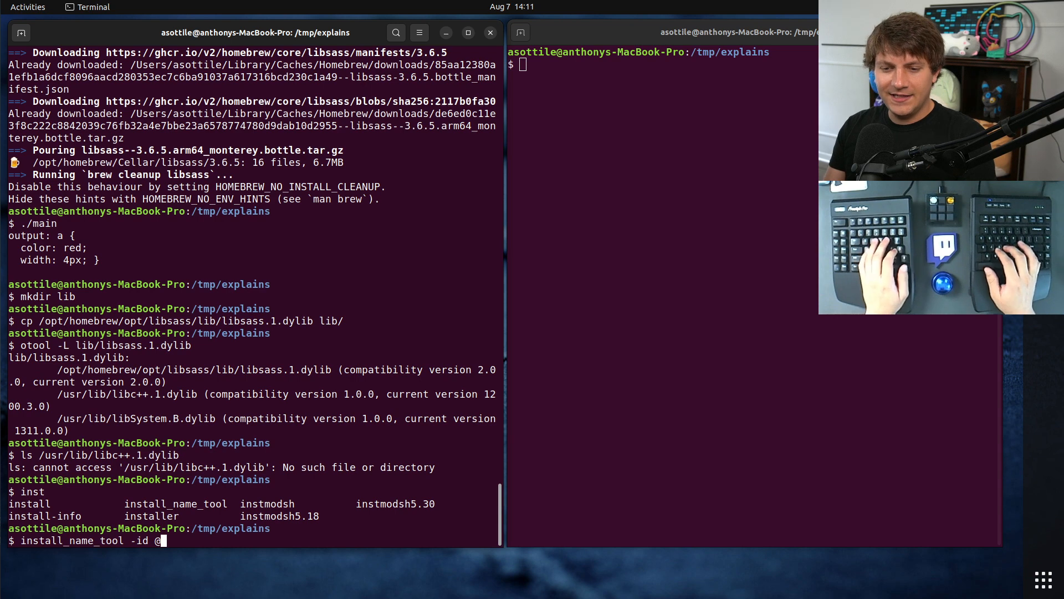
pyautogui.write('loader_p')
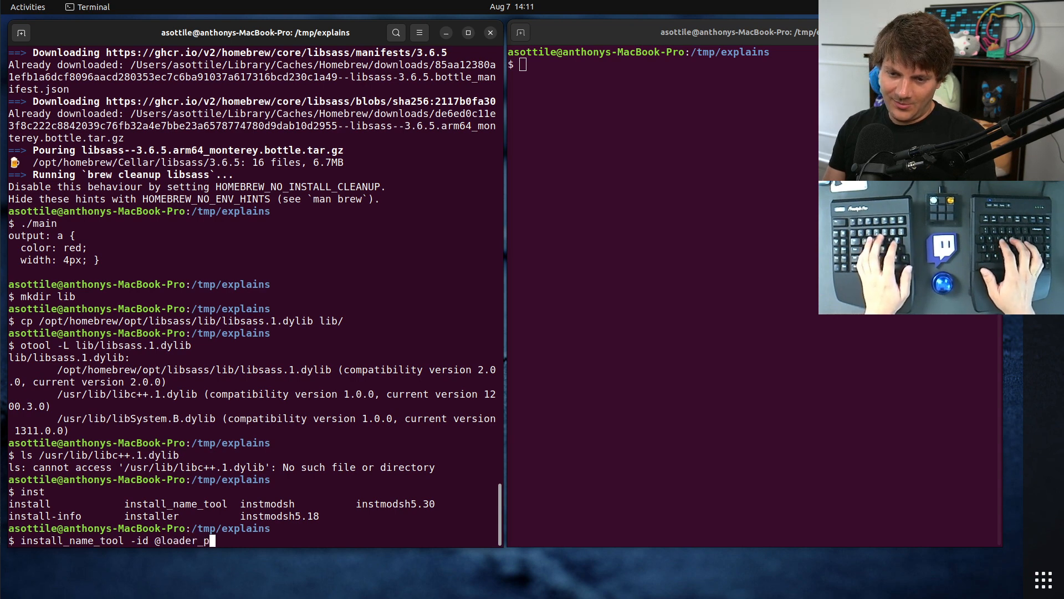
pyautogui.write('ath/libsass.')
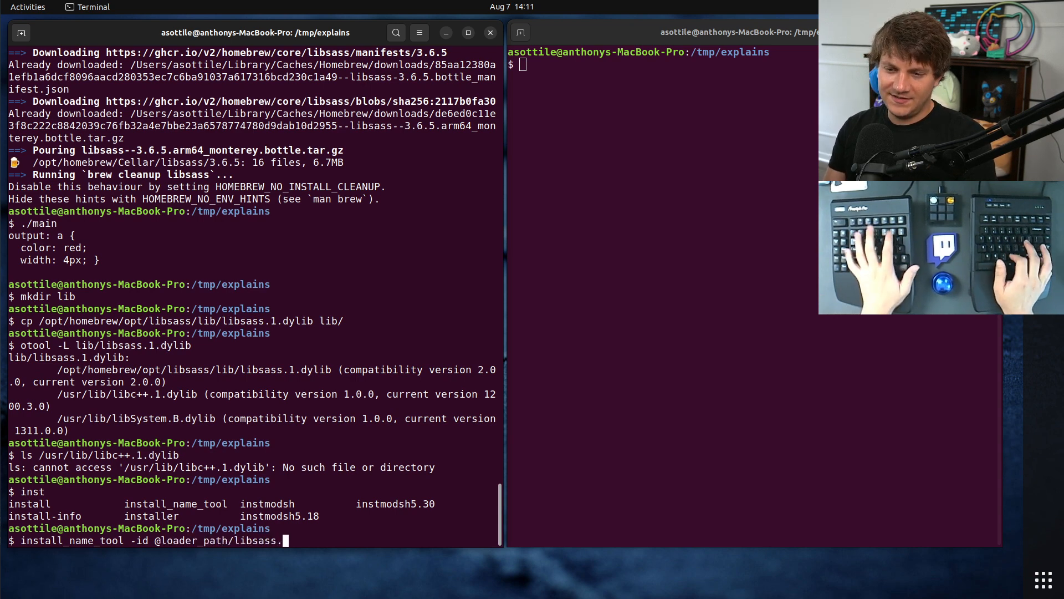
pyautogui.write('1.dylib')
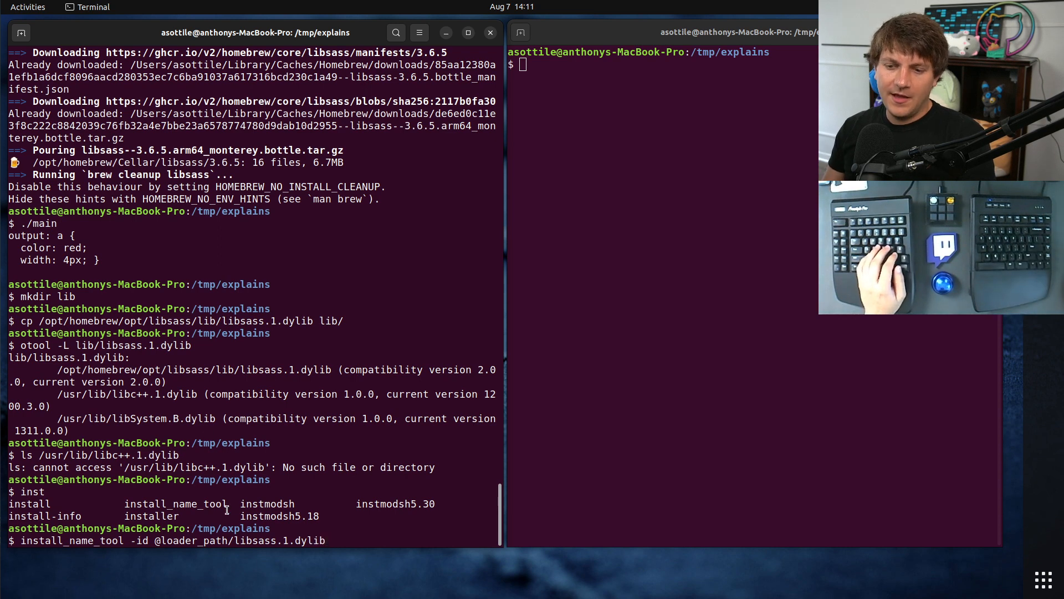
pyautogui.doubleClick(279, 541)
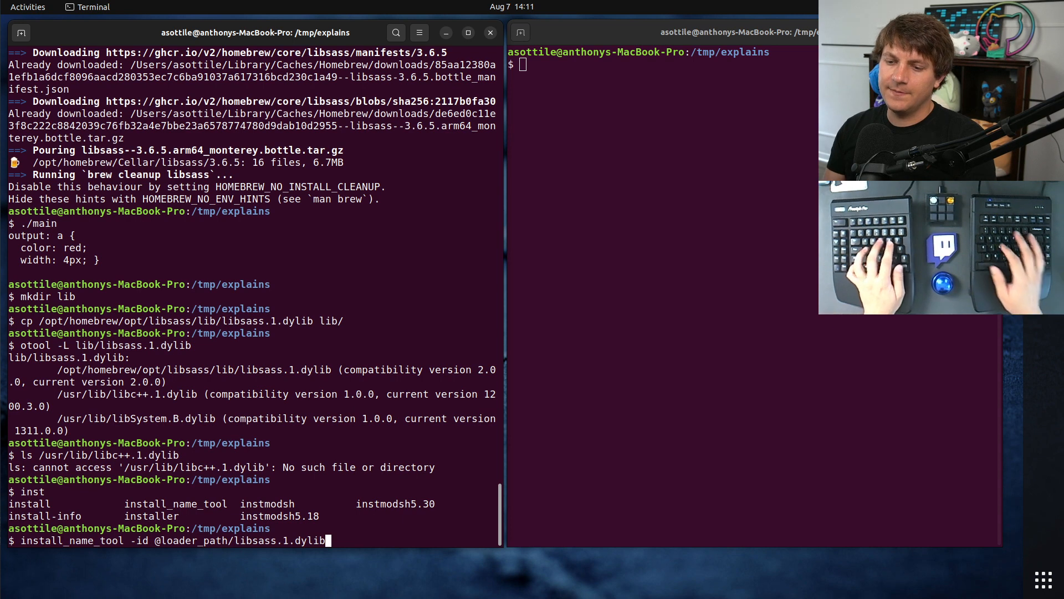
pyautogui.write('lib/libsass.1.dylib')
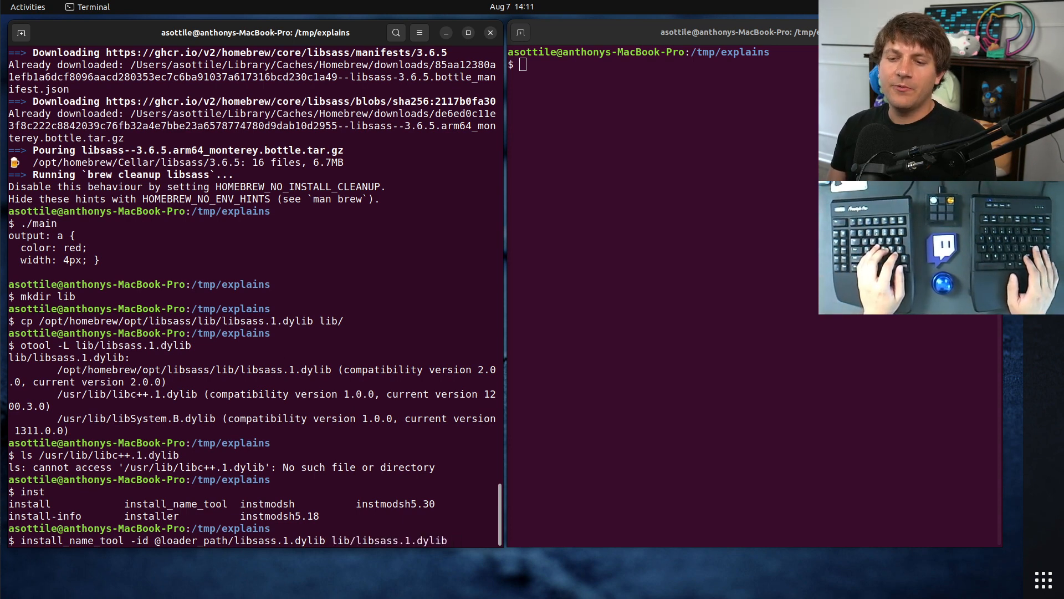
pyautogui.press('Return')
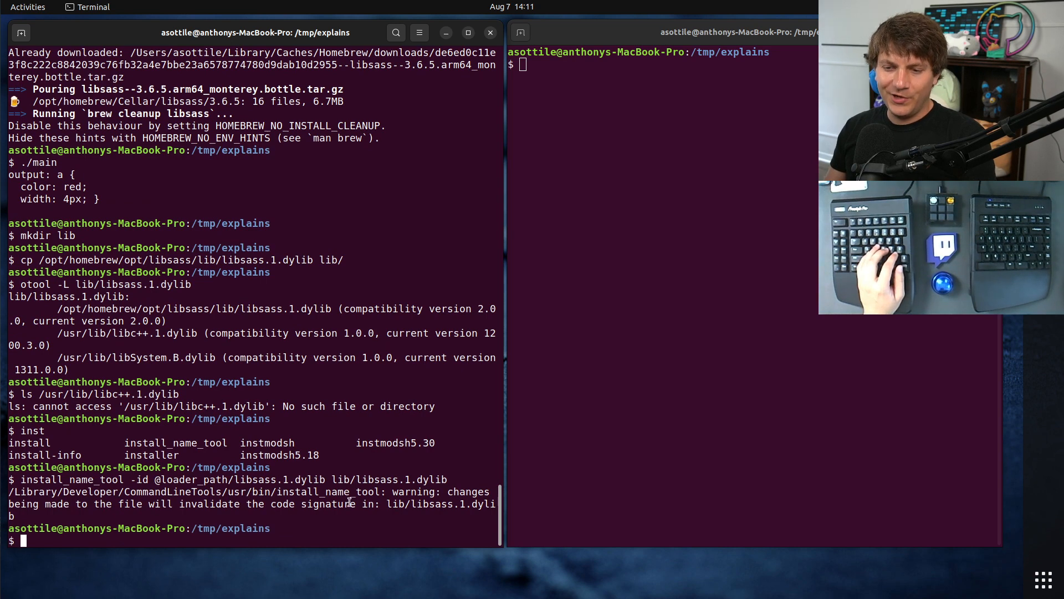
pyautogui.moveTo(397, 491); pyautogui.dragTo(173, 504)
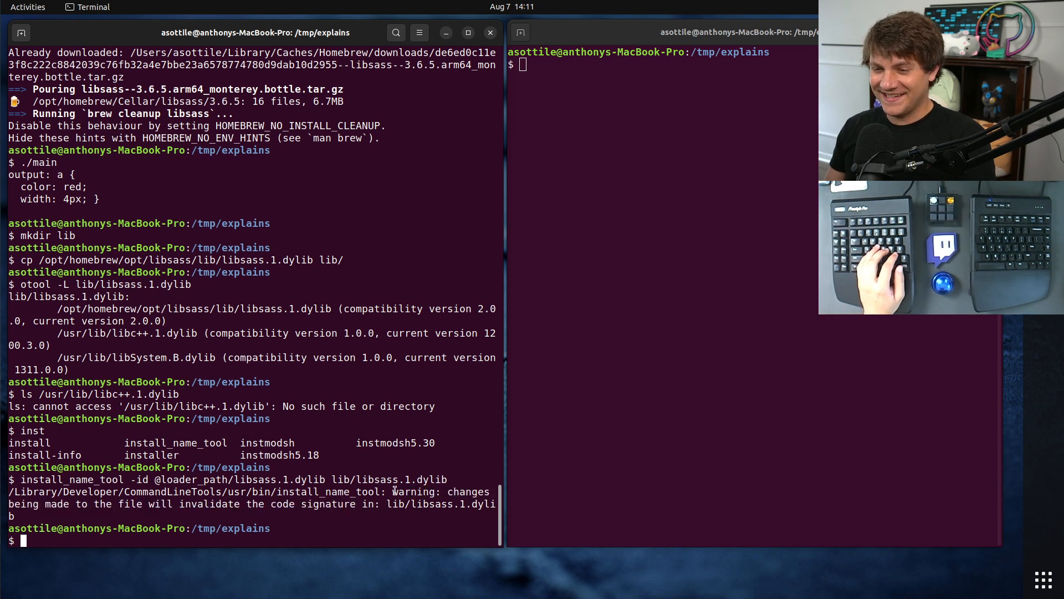
pyautogui.moveTo(392, 490); pyautogui.dragTo(358, 504)
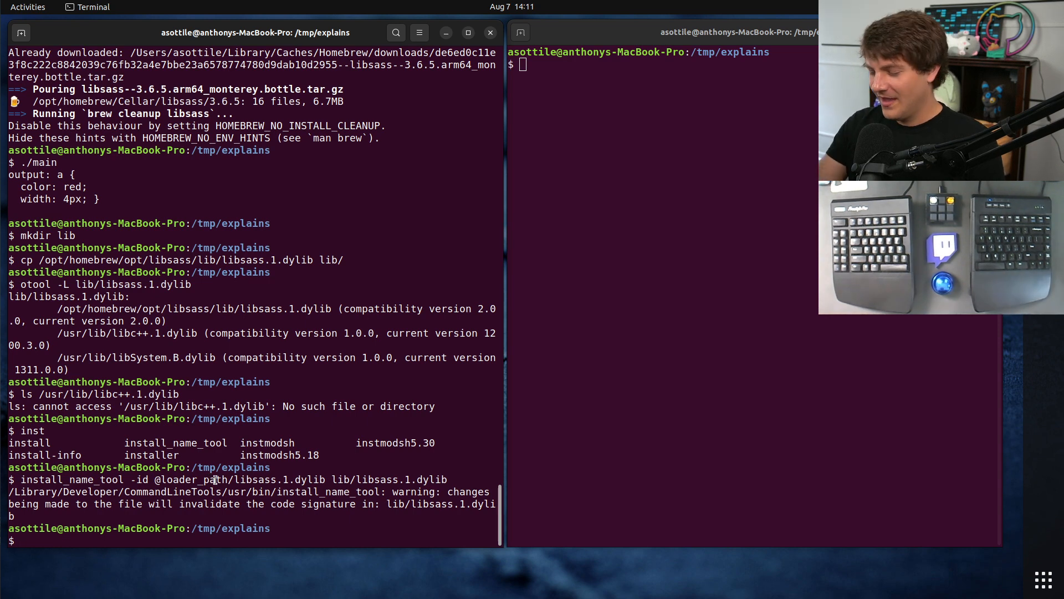
# - Ad hoc re-sign lib/libsass.1.dylib with codesign --force --sign -
pyautogui.write('codesign')
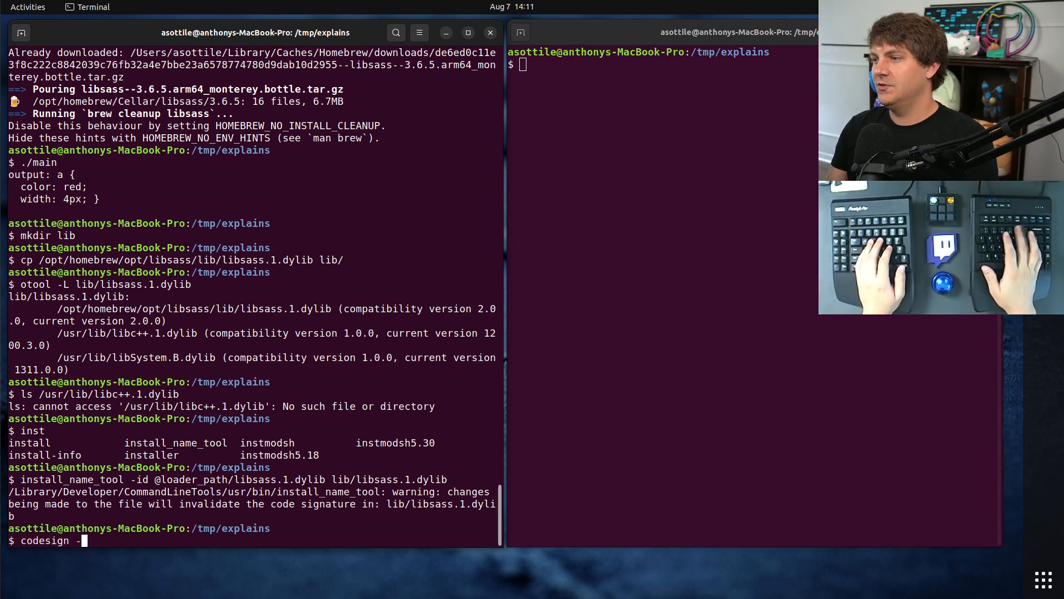
pyautogui.write('-force --sign -')
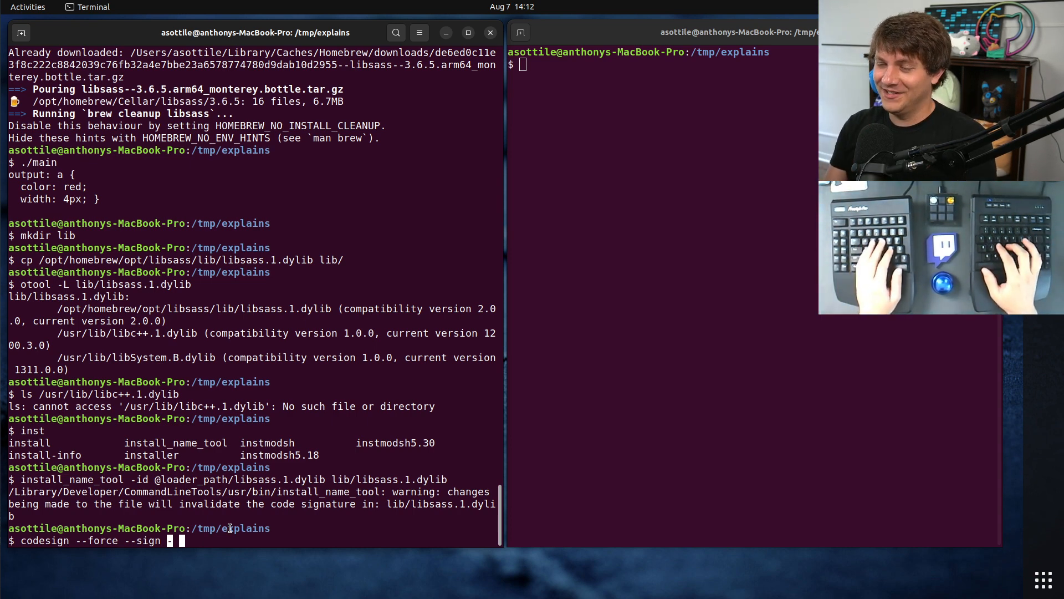
pyautogui.write('lib/libsass.1.dylib')
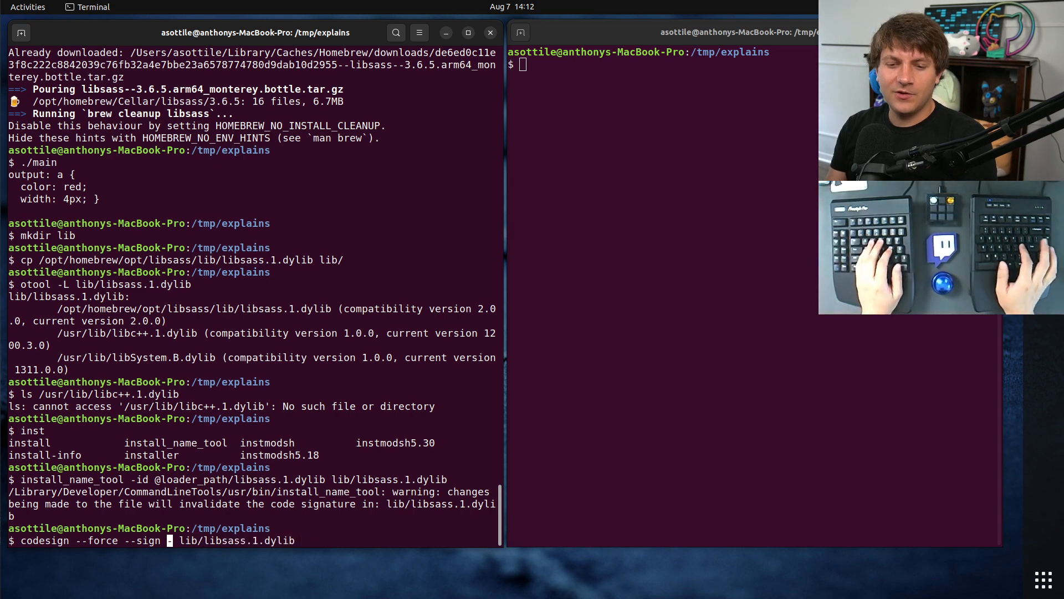
pyautogui.press('Return')
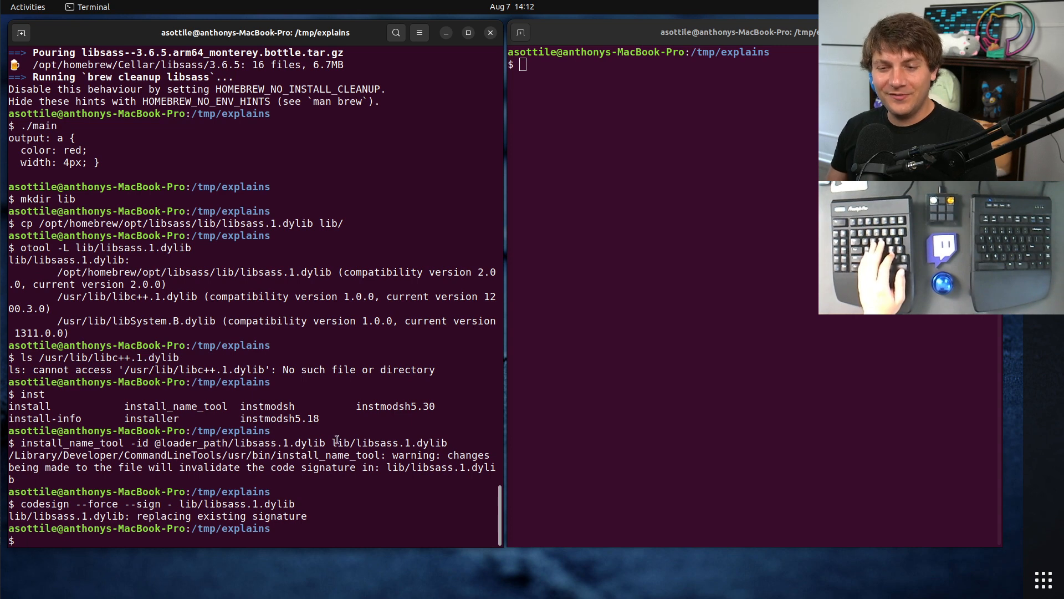
pyautogui.doubleClick(390, 443)
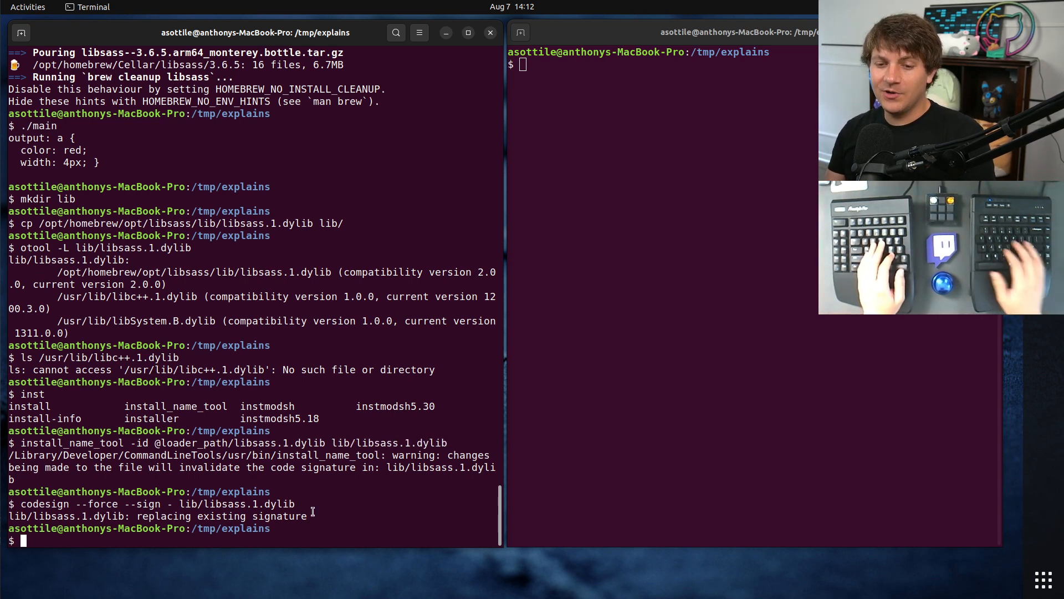
# - Inspect main's linked libraries with otool -L and list the lib folder
pyautogui.write('otool -0')
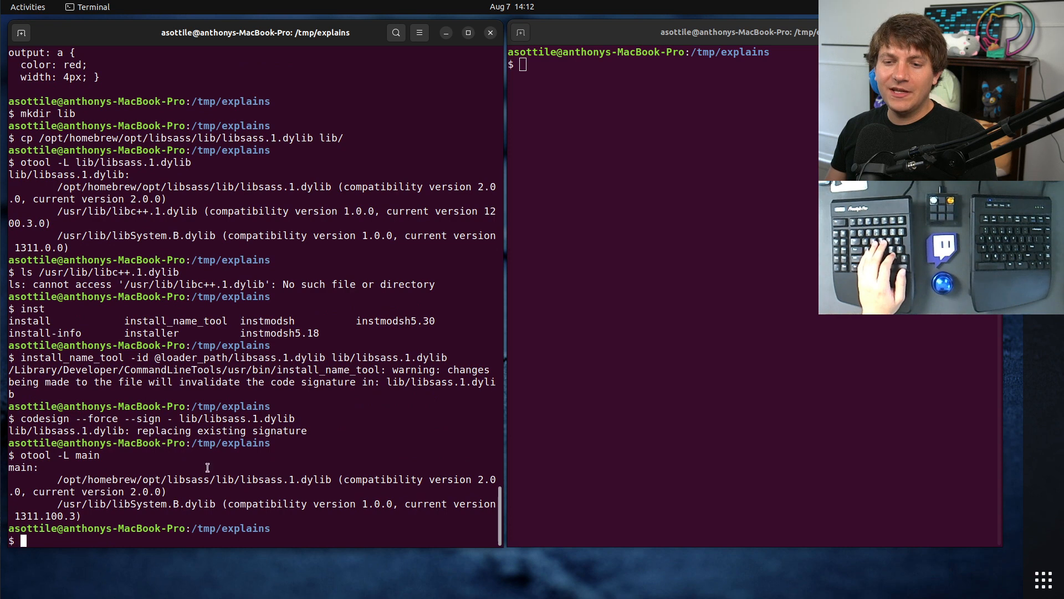
pyautogui.doubleClick(185, 358)
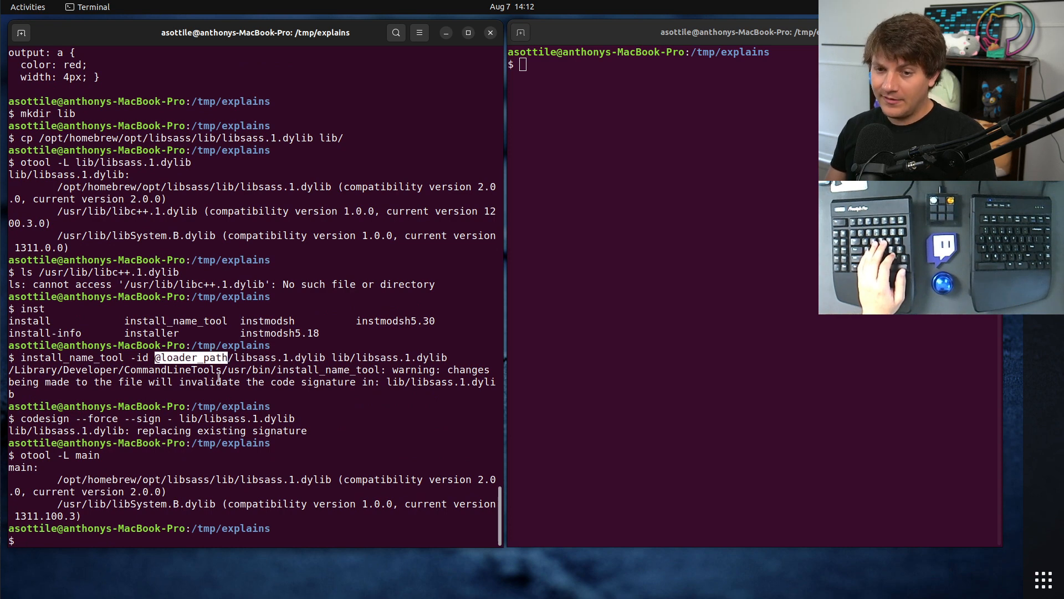
pyautogui.write('lib/')
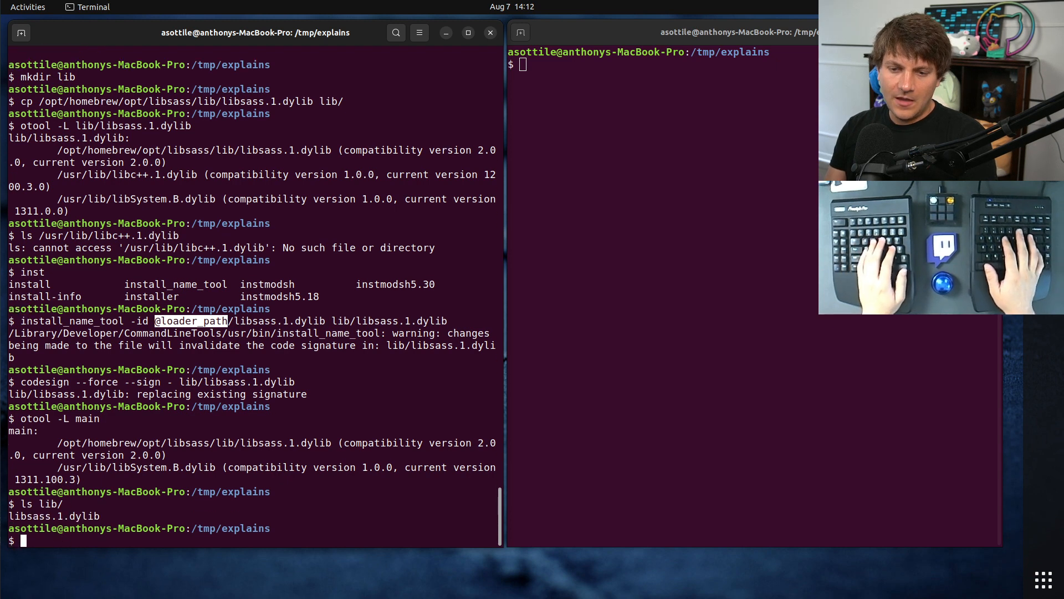
pyautogui.write('install_name_tool')
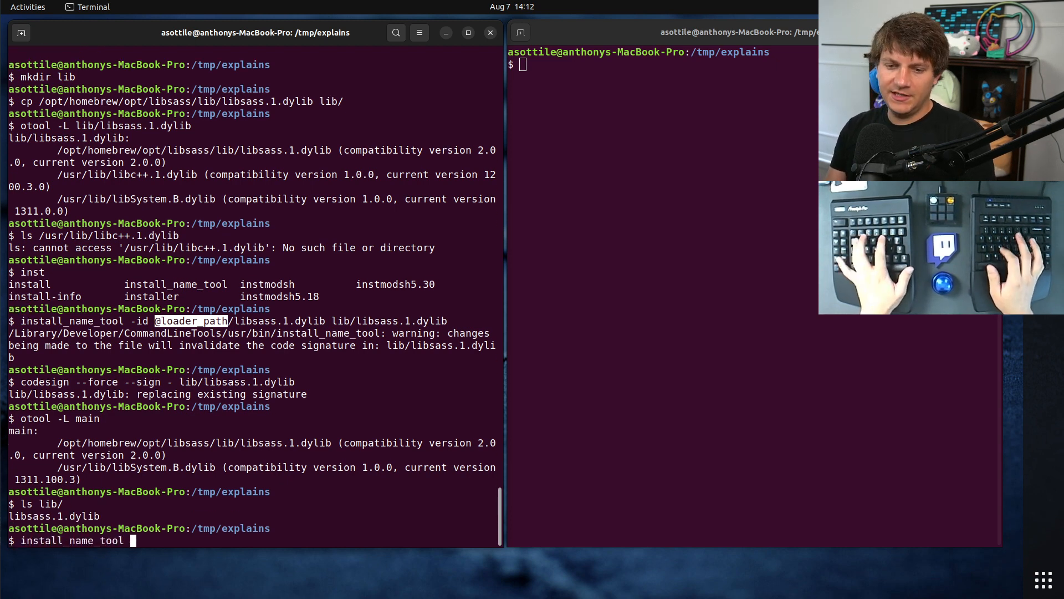
pyautogui.write('-c')
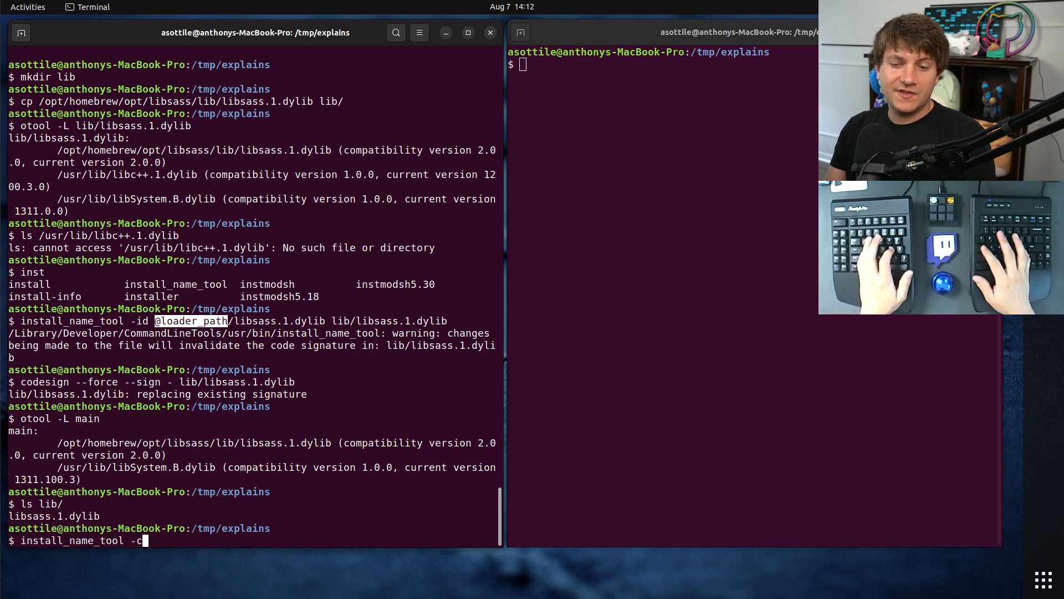
pyautogui.write('hange /opt/homebrew/opt/libsass/lib/libsass.1.dylib')
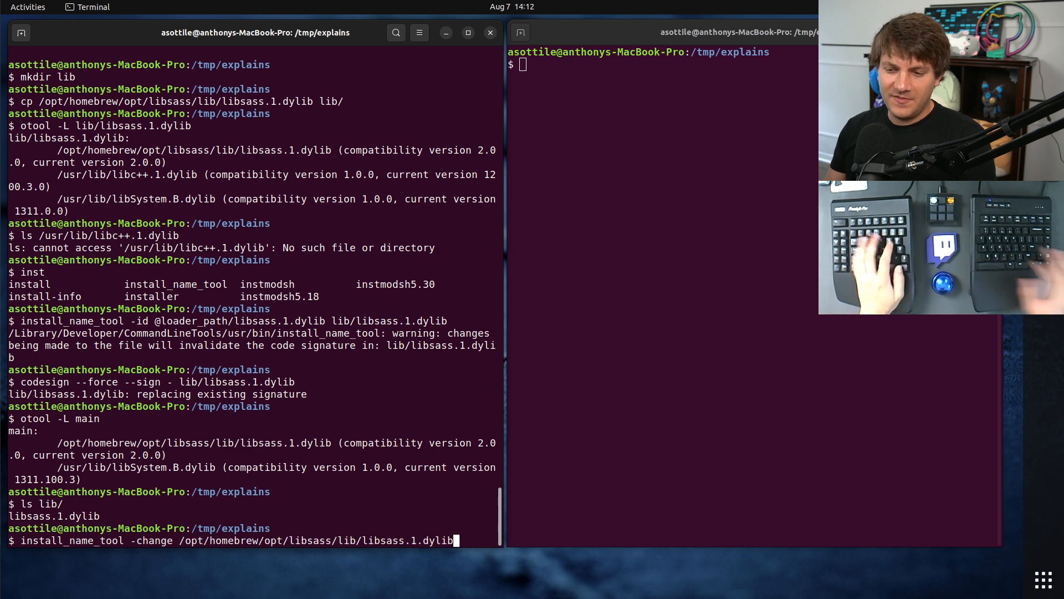
pyautogui.write('@loader_path')
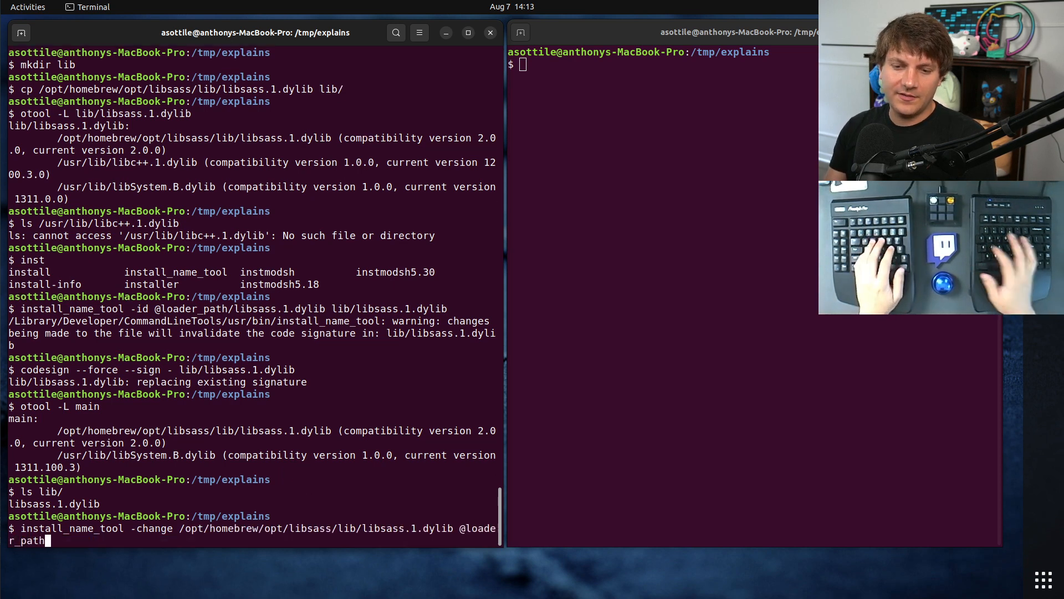
pyautogui.write('/')
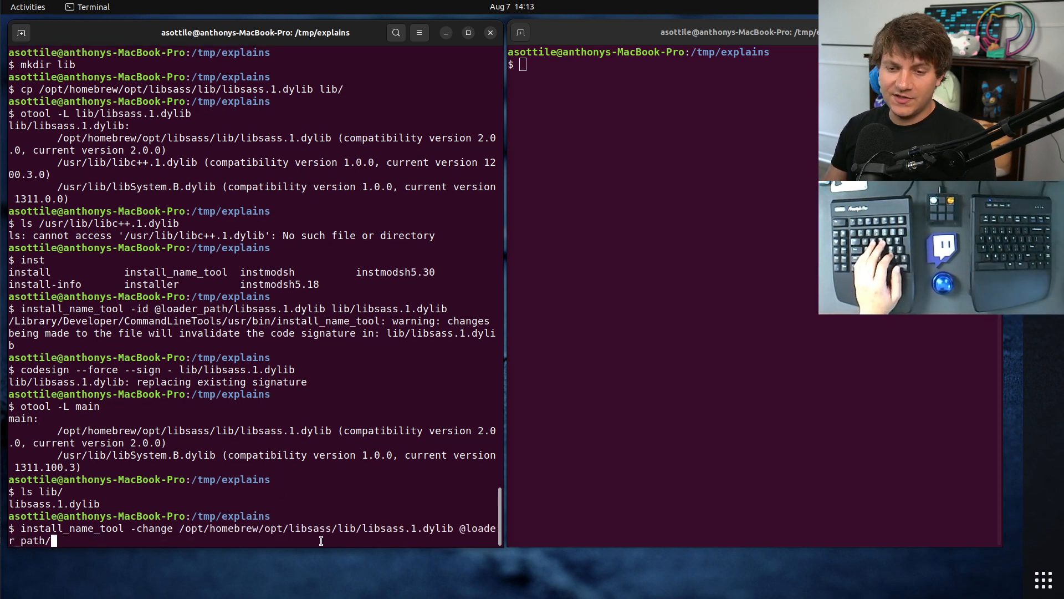
pyautogui.moveTo(45, 419)
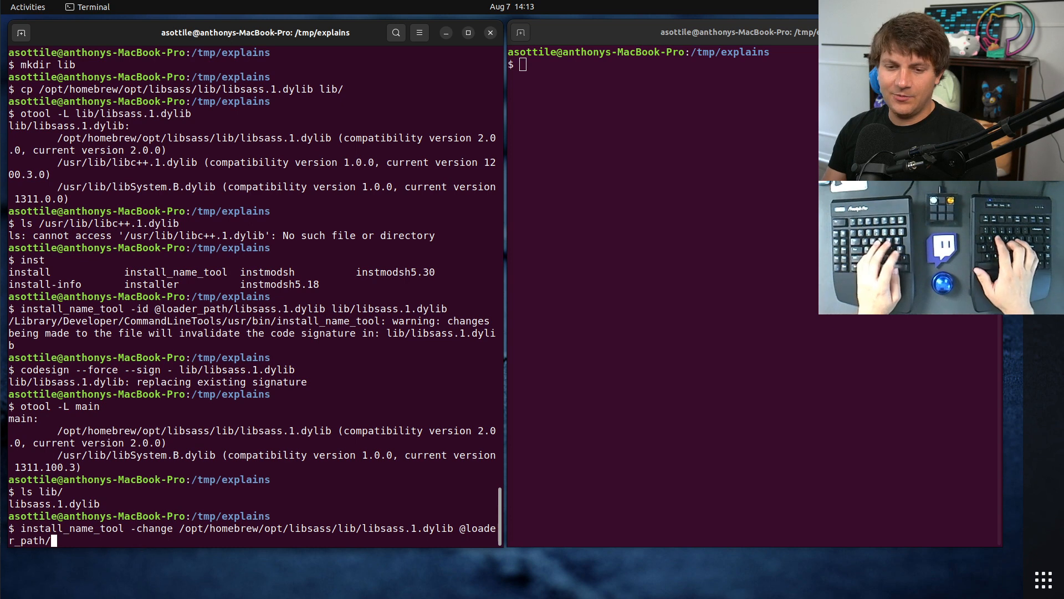
pyautogui.write('lib/libsas')
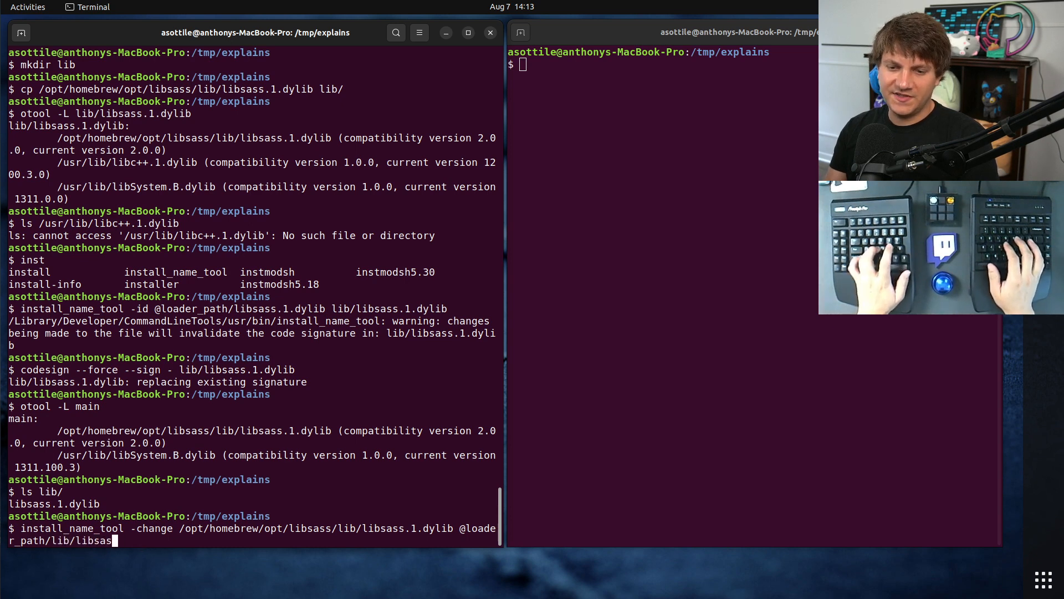
pyautogui.write('s.')
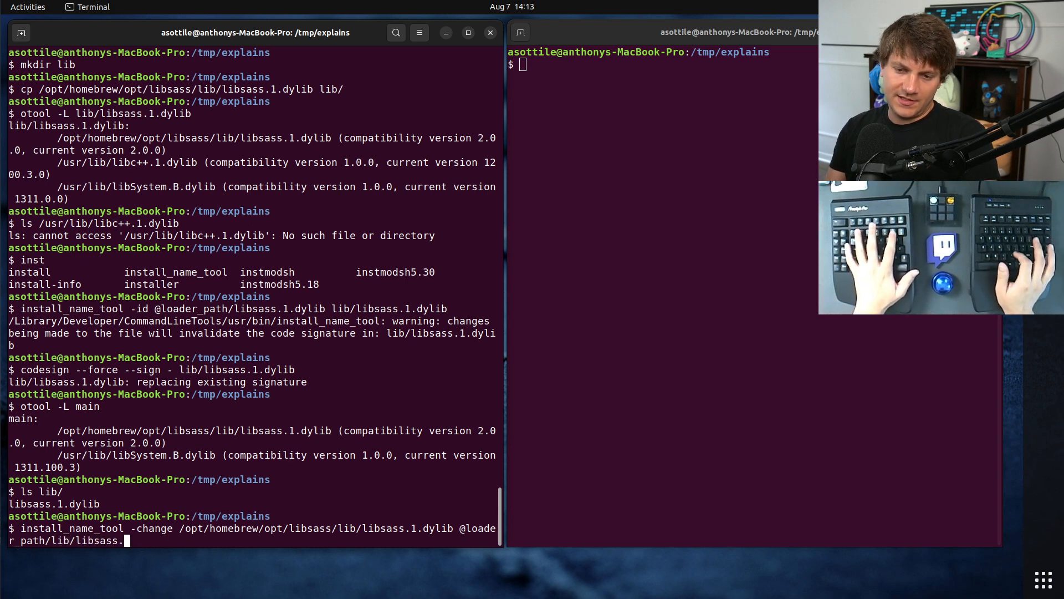
pyautogui.write('1.dylib ./main')
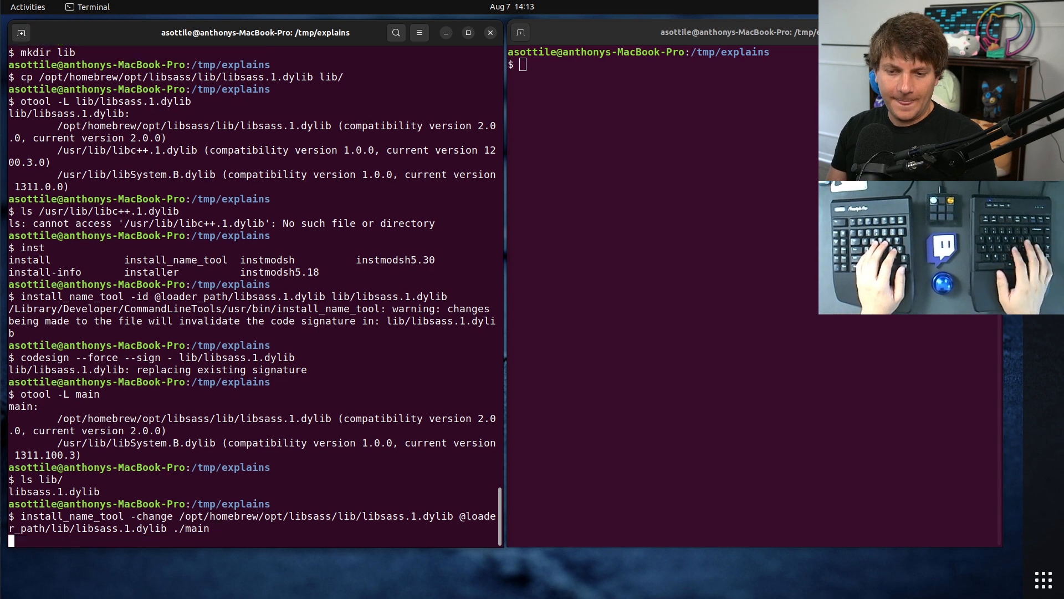
pyautogui.press('Return')
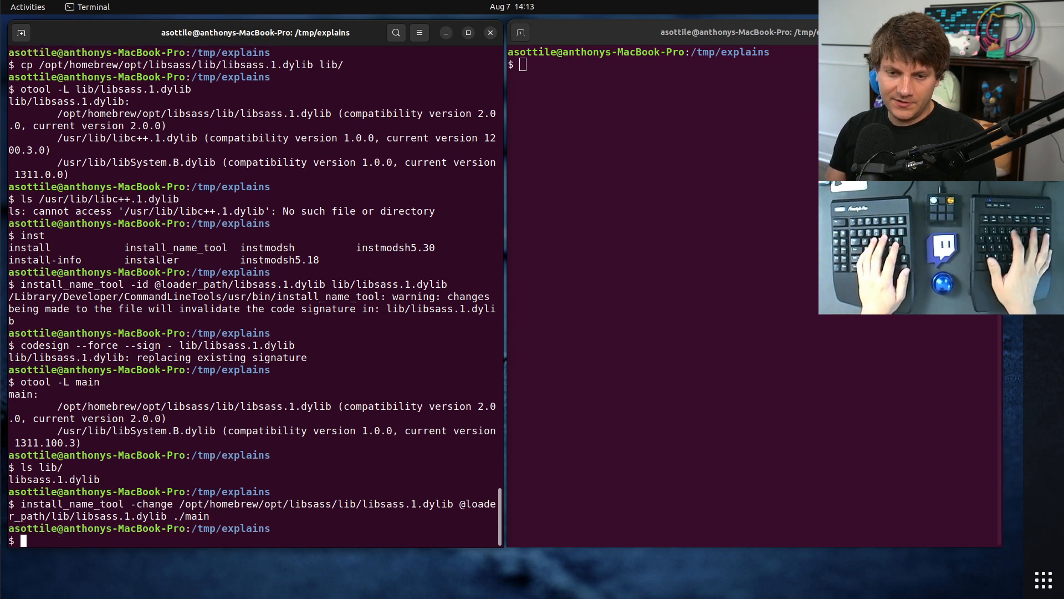
pyautogui.write('otool -L main')
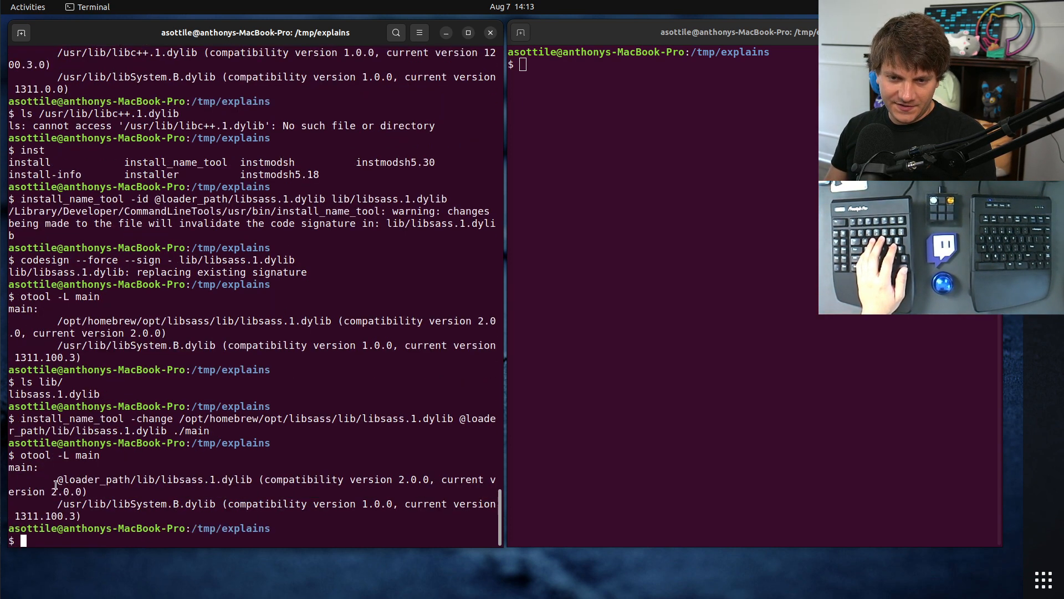
pyautogui.doubleClick(147, 479)
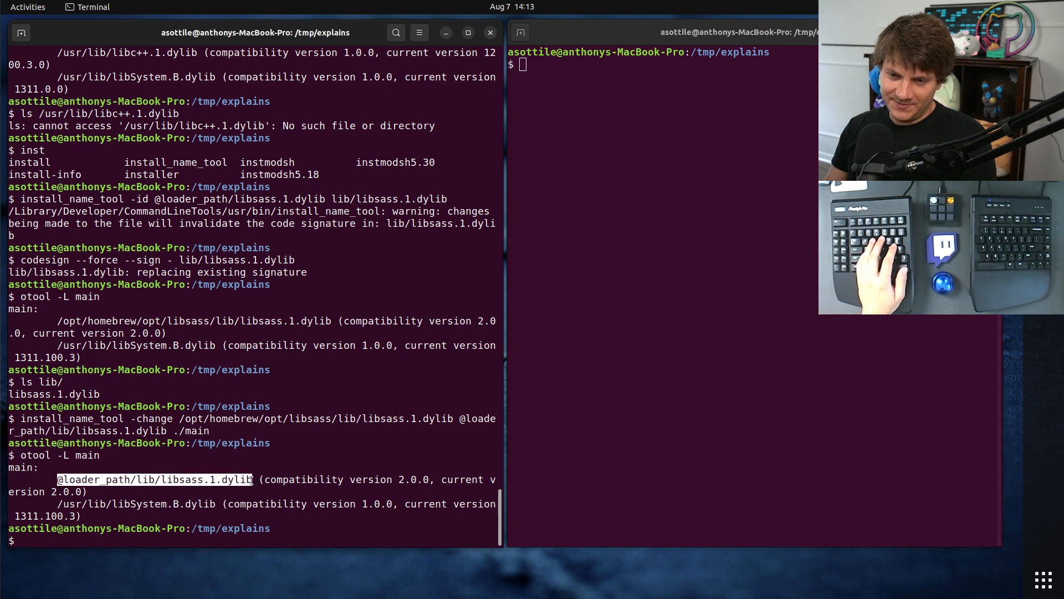
pyautogui.write('otool')
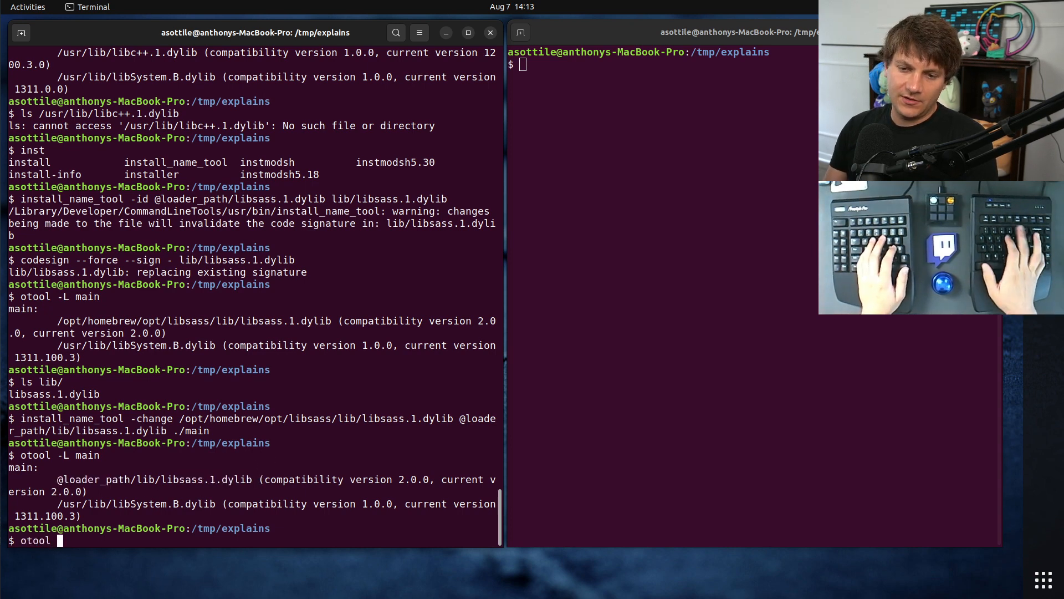
pyautogui.press('Return')
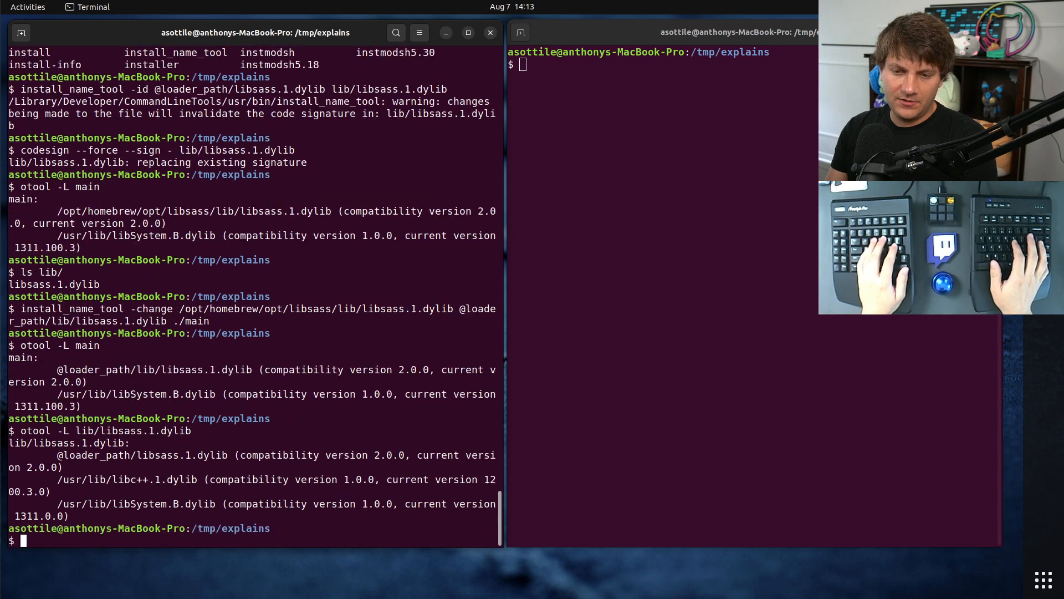
pyautogui.doubleClick(213, 455)
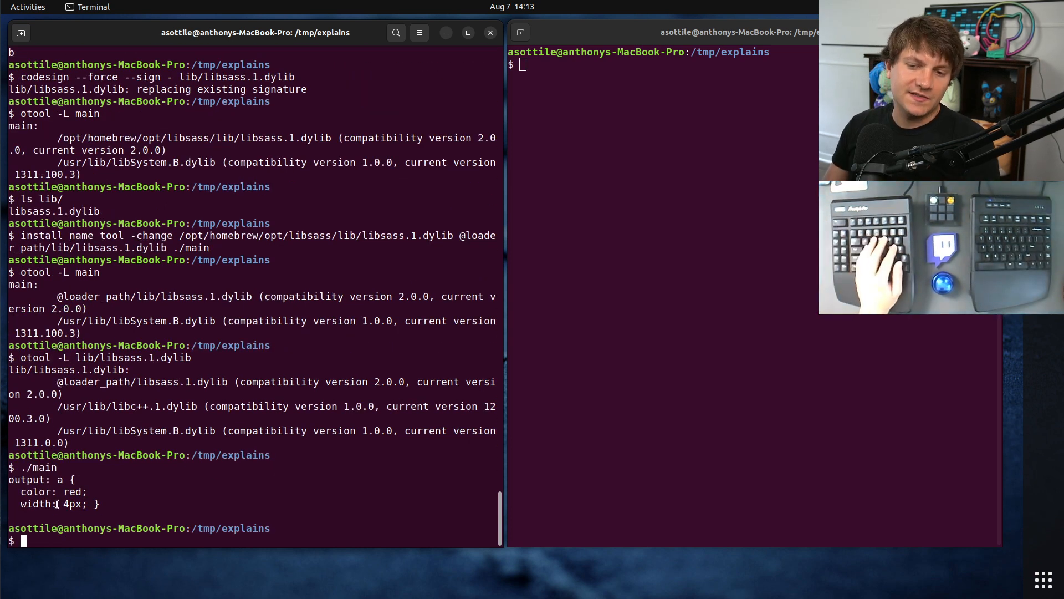
# - Uninstall libsass with brew, then confirm ./main still runs and lib/ holds libsass.1.dylib
pyautogui.write('brew')
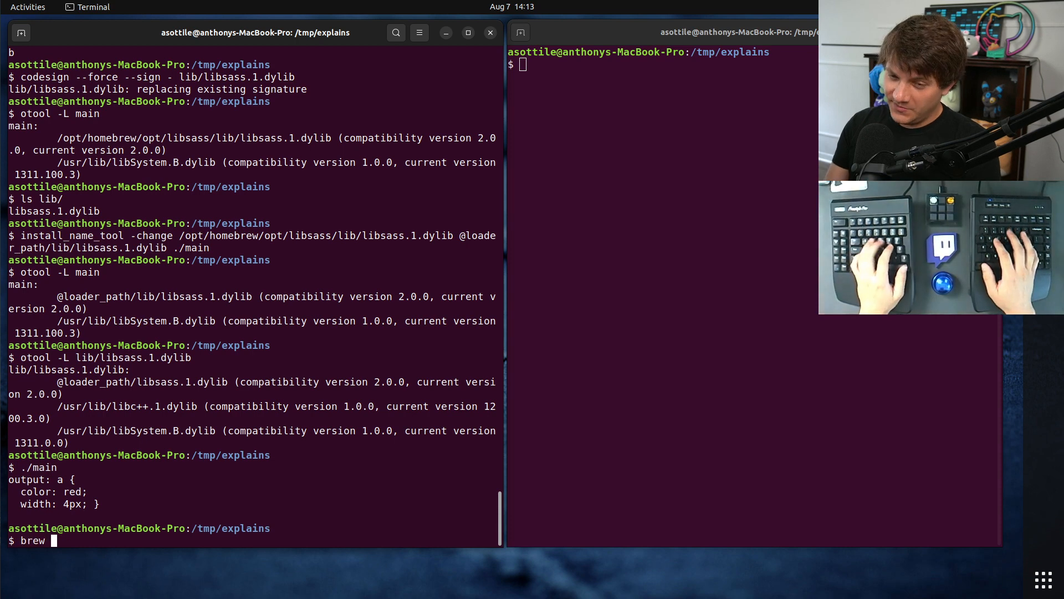
pyautogui.write('uninstall libsass')
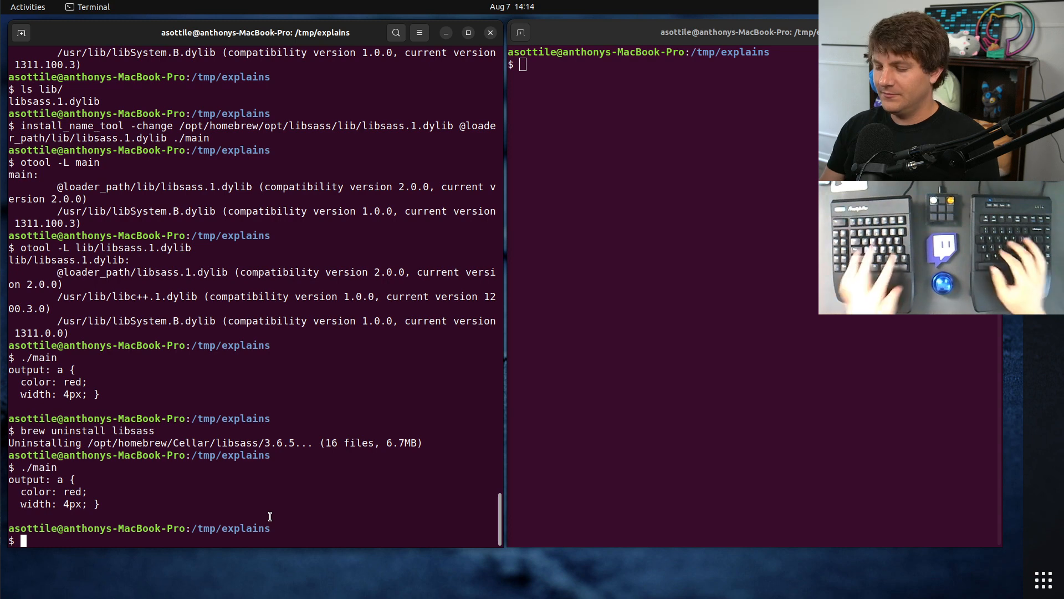
pyautogui.write('ls lib/')
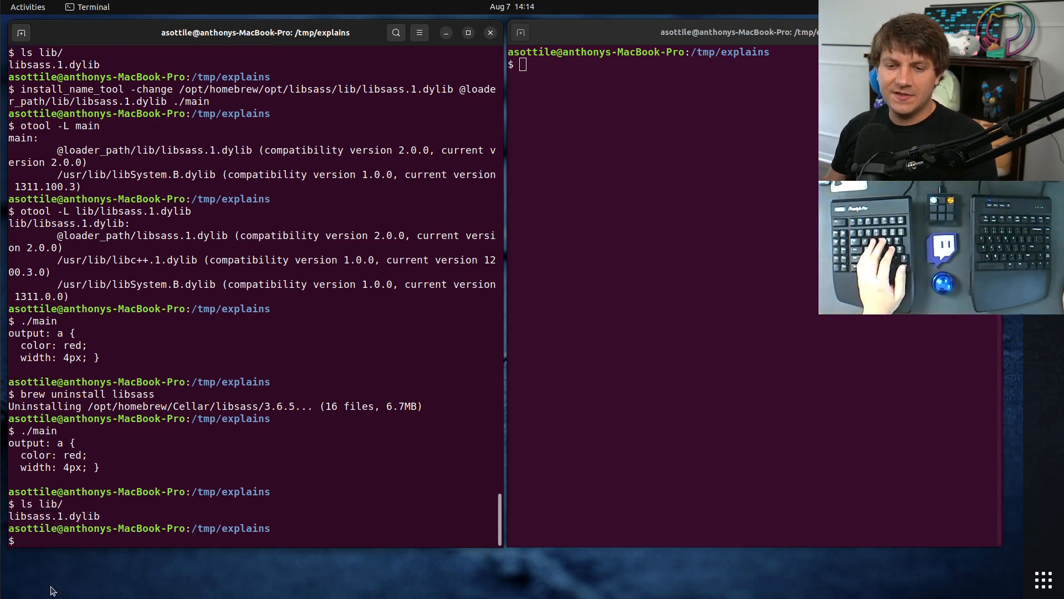